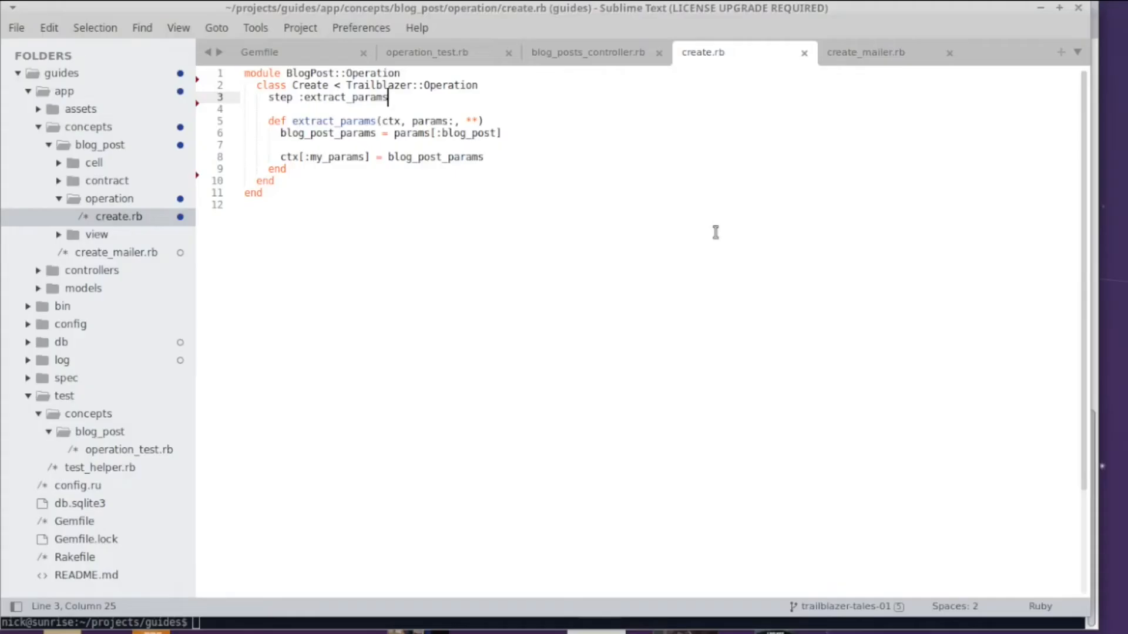
mouse_move(359, 170)
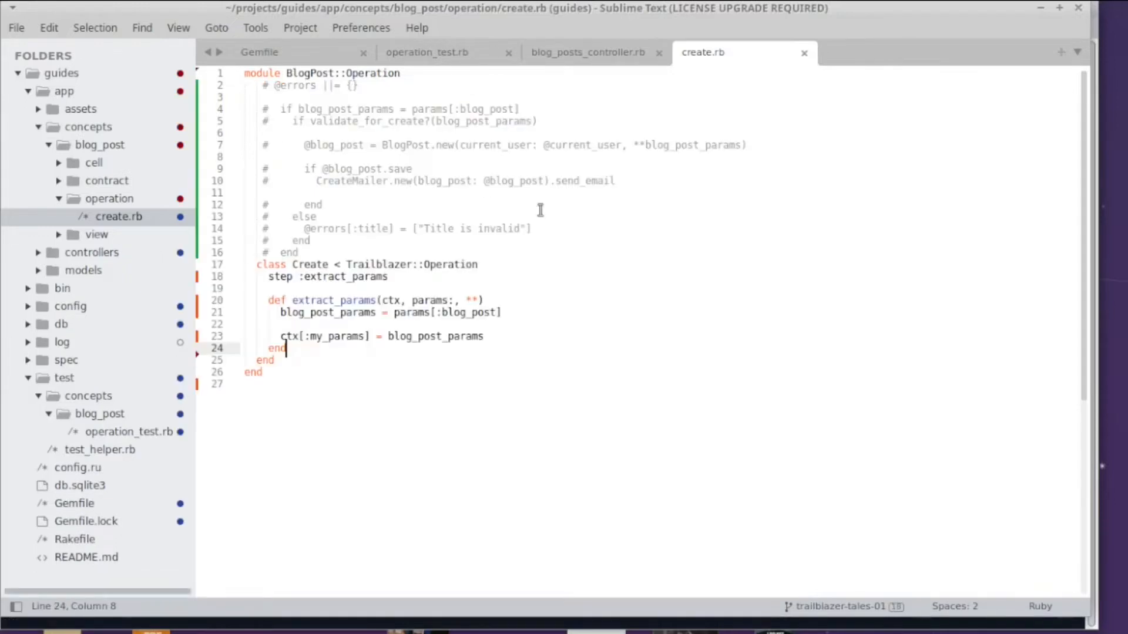
- Define validate_for_create?(ctx, params:, **) below extract_params, checking title and body presence
double_click(366, 121)
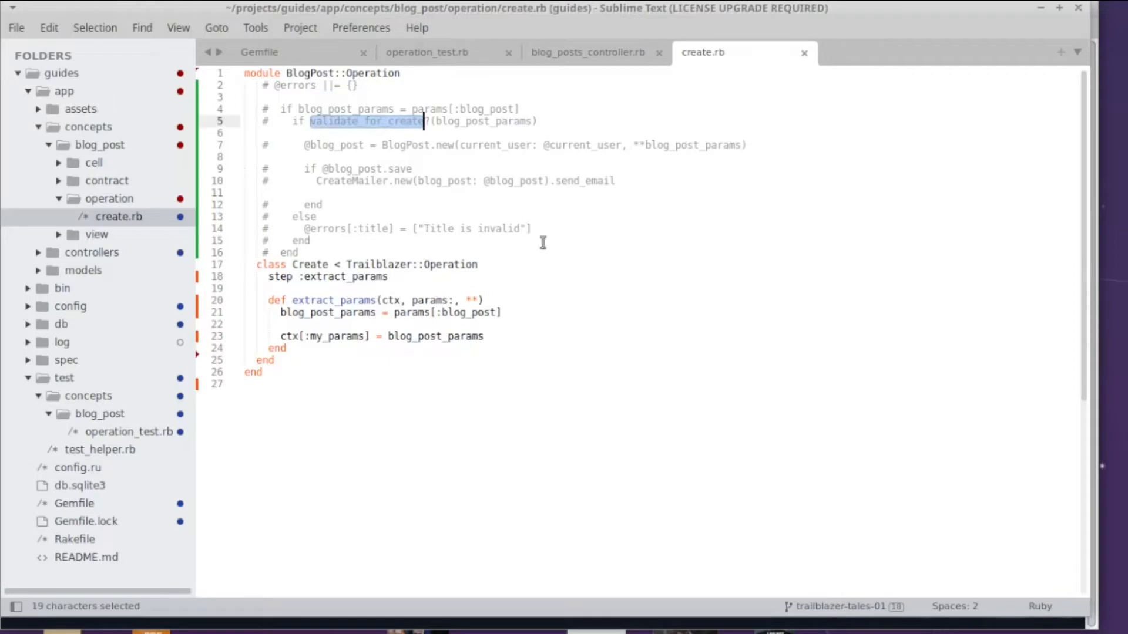
mouse_move(600, 329)
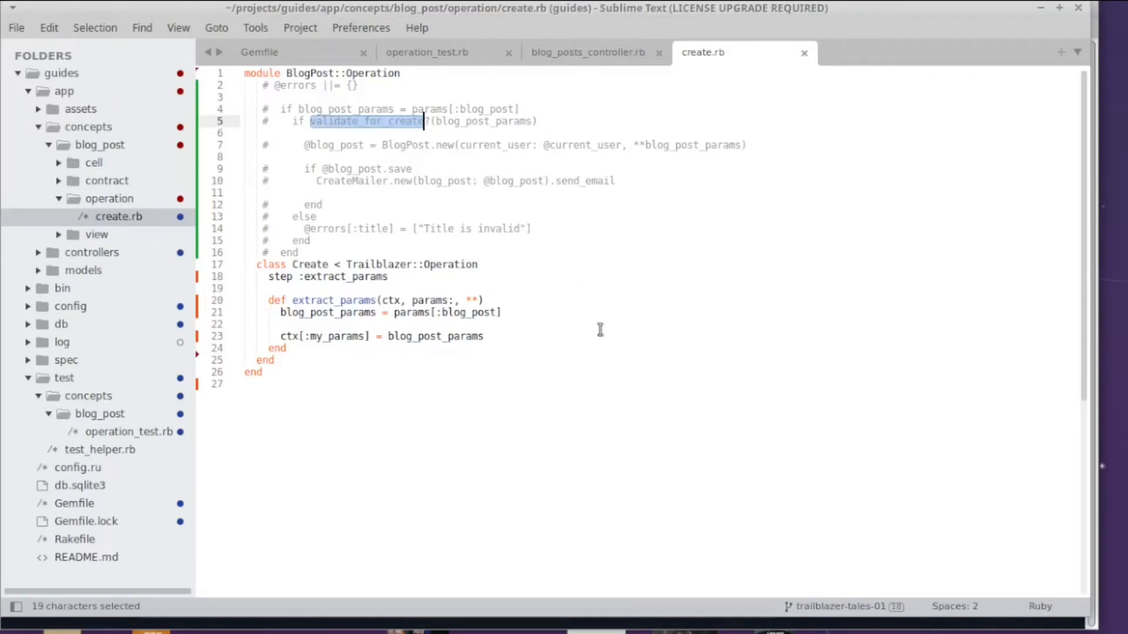
mouse_move(556, 346)
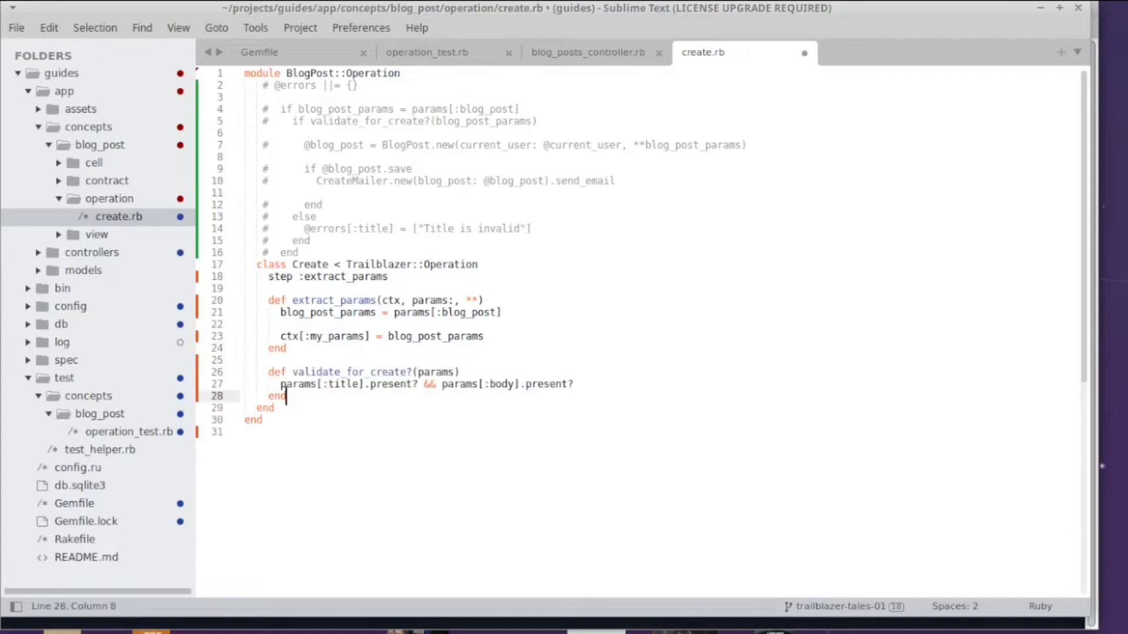
mouse_move(385, 372)
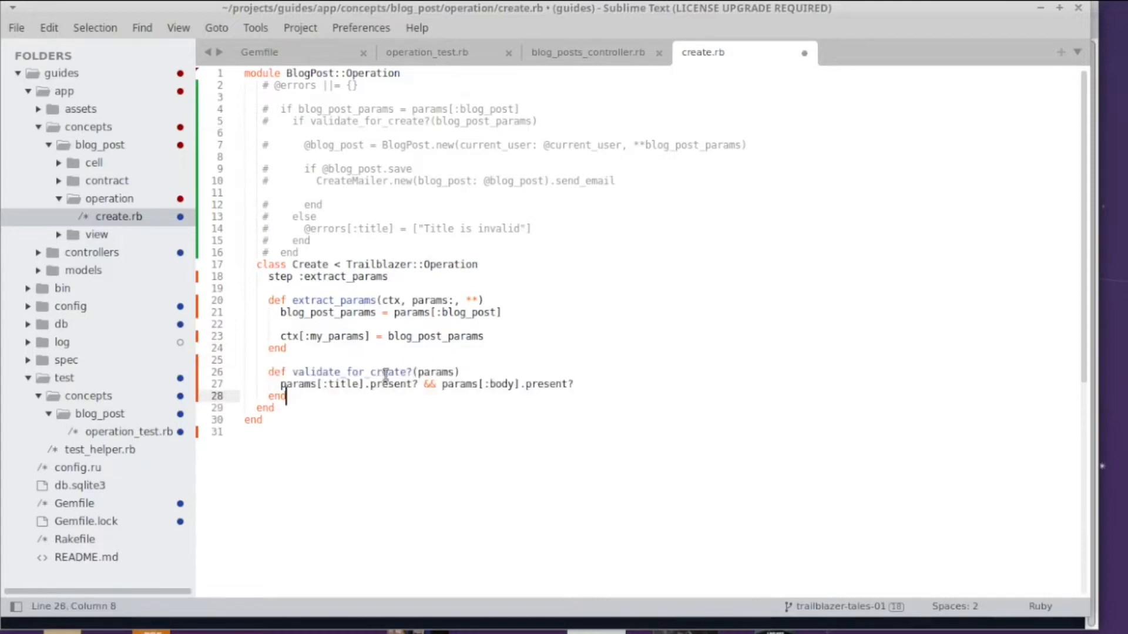
mouse_move(485, 368)
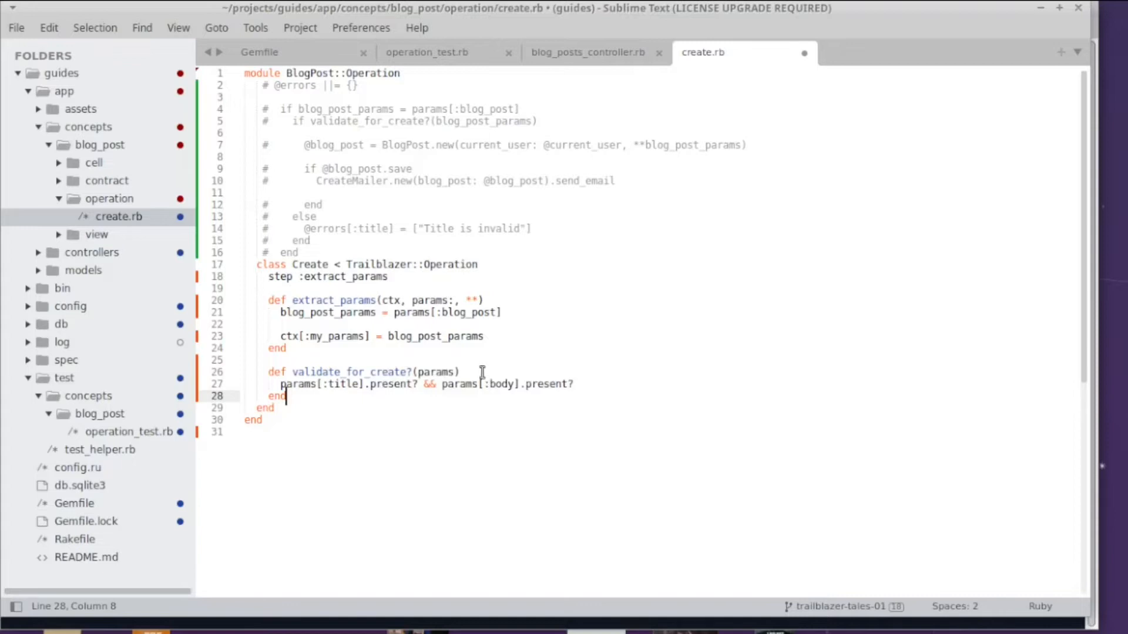
click(416, 372)
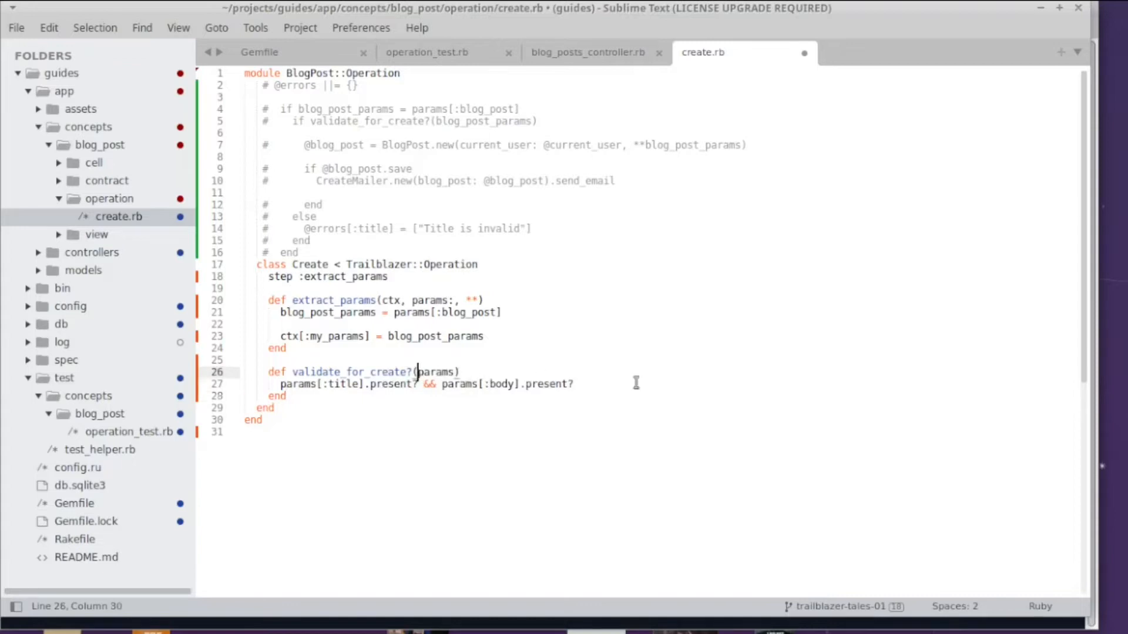
text(ctx,)
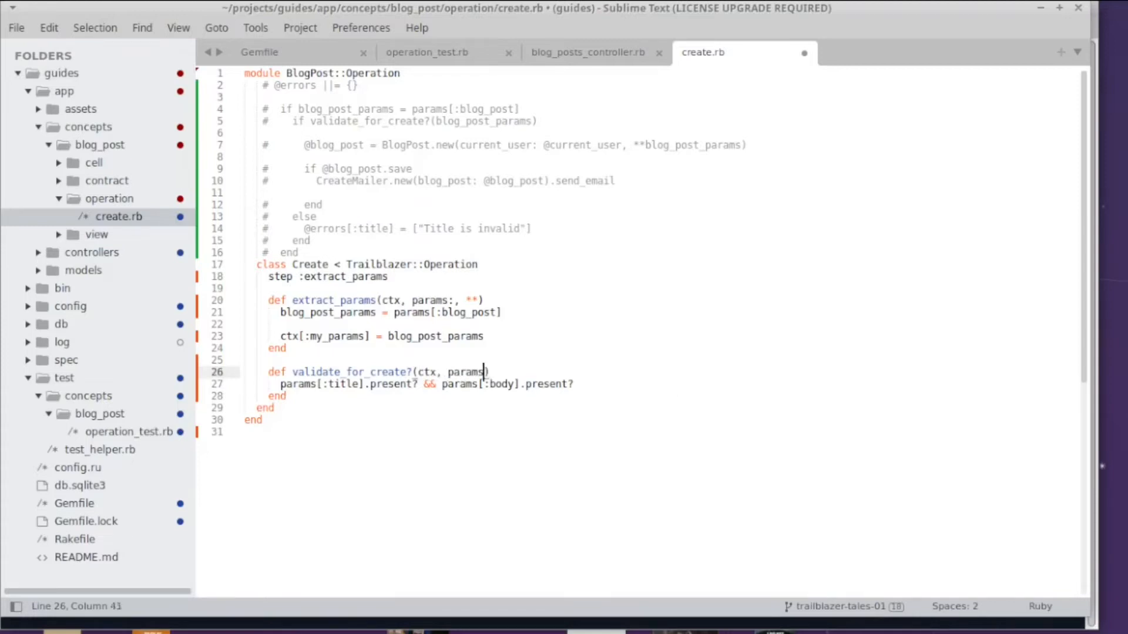
text(:, **)
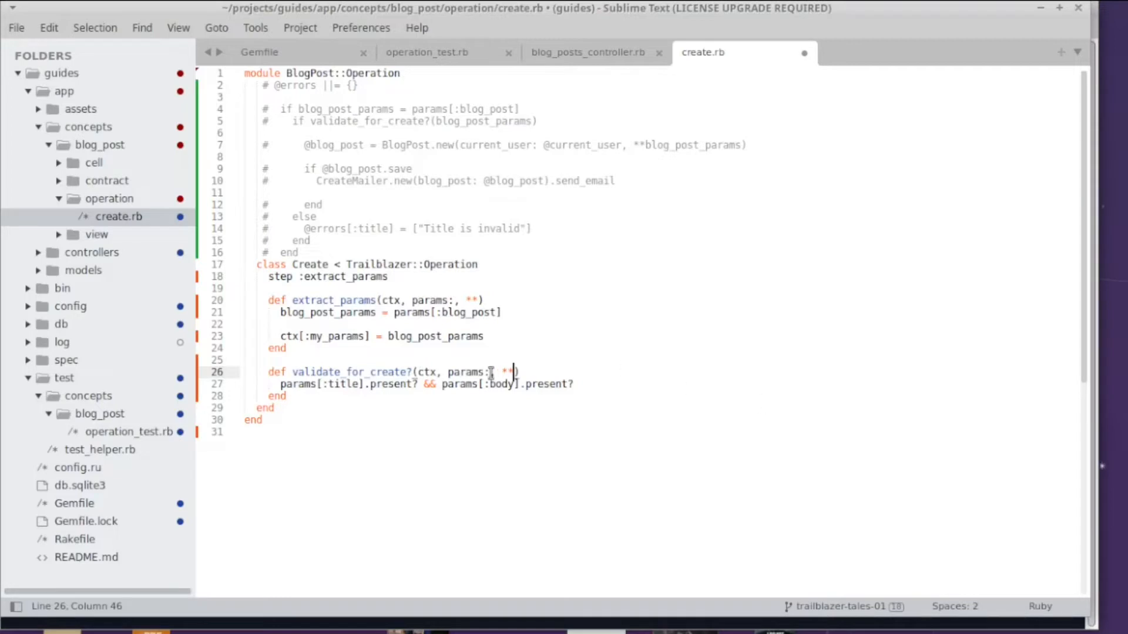
- Rename the params keyword in validate_for_create?'s signature to my_params, matching the ctx key
double_click(465, 371)
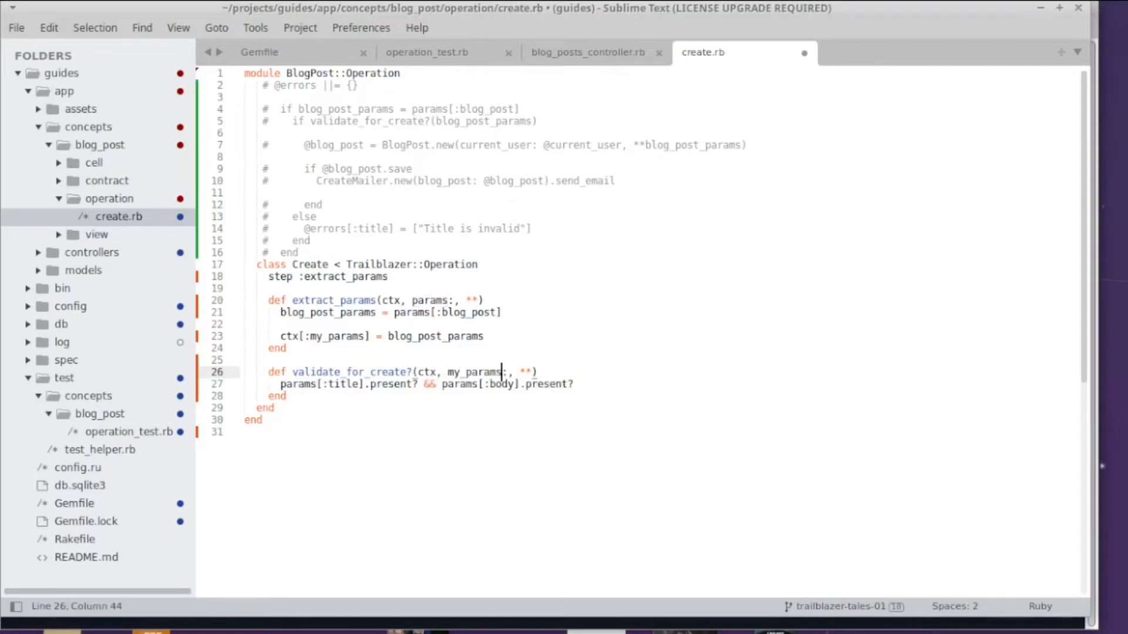
mouse_move(535, 378)
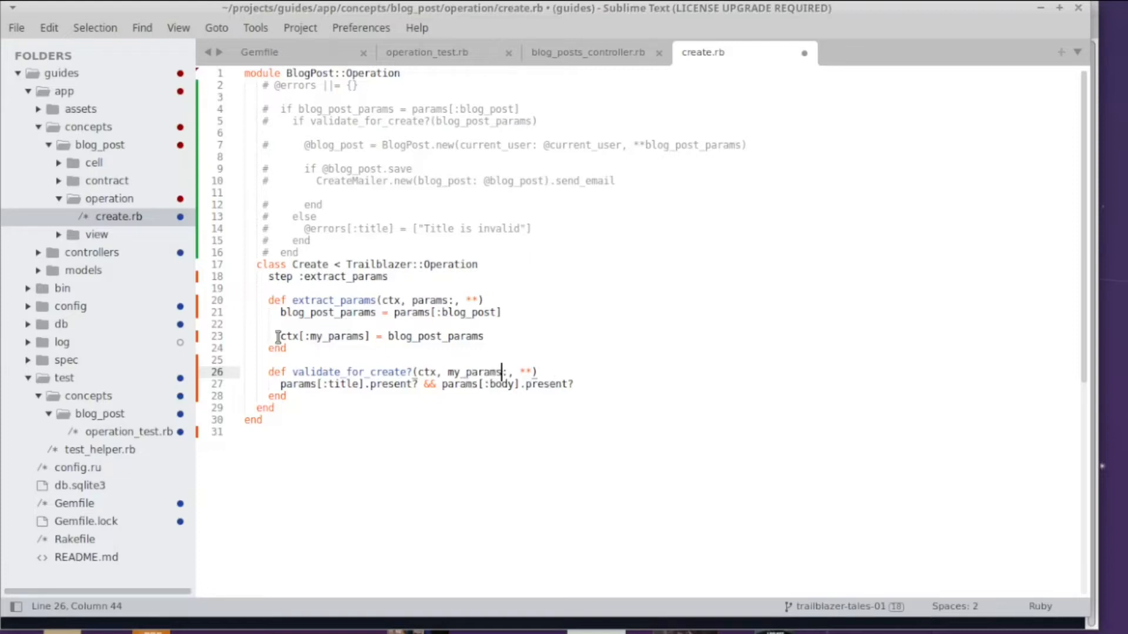
click(374, 336)
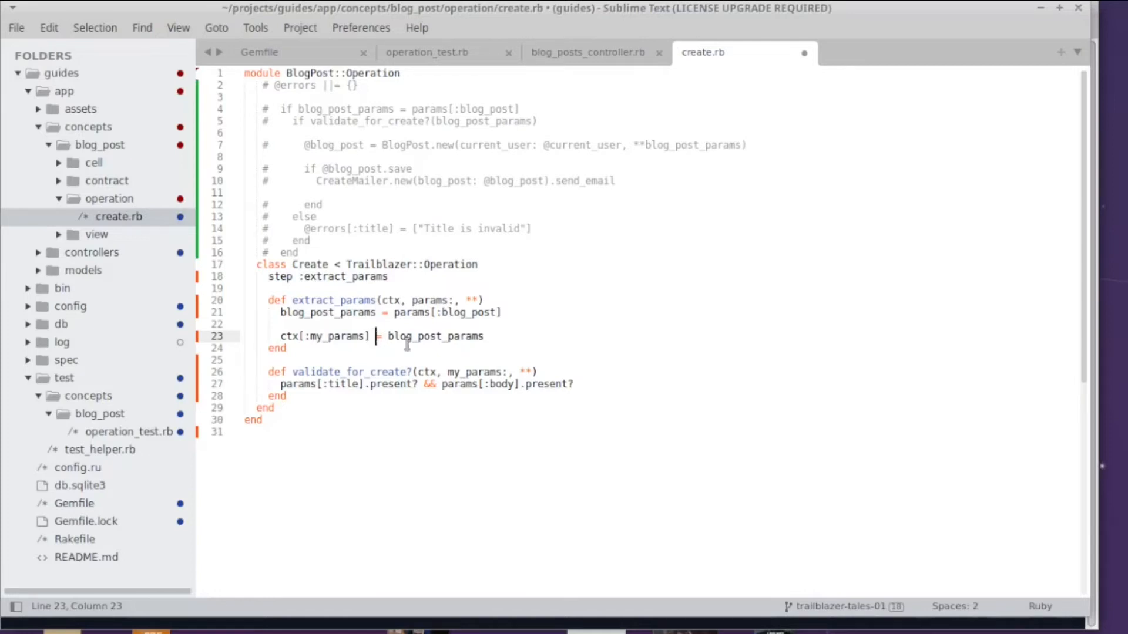
double_click(475, 372)
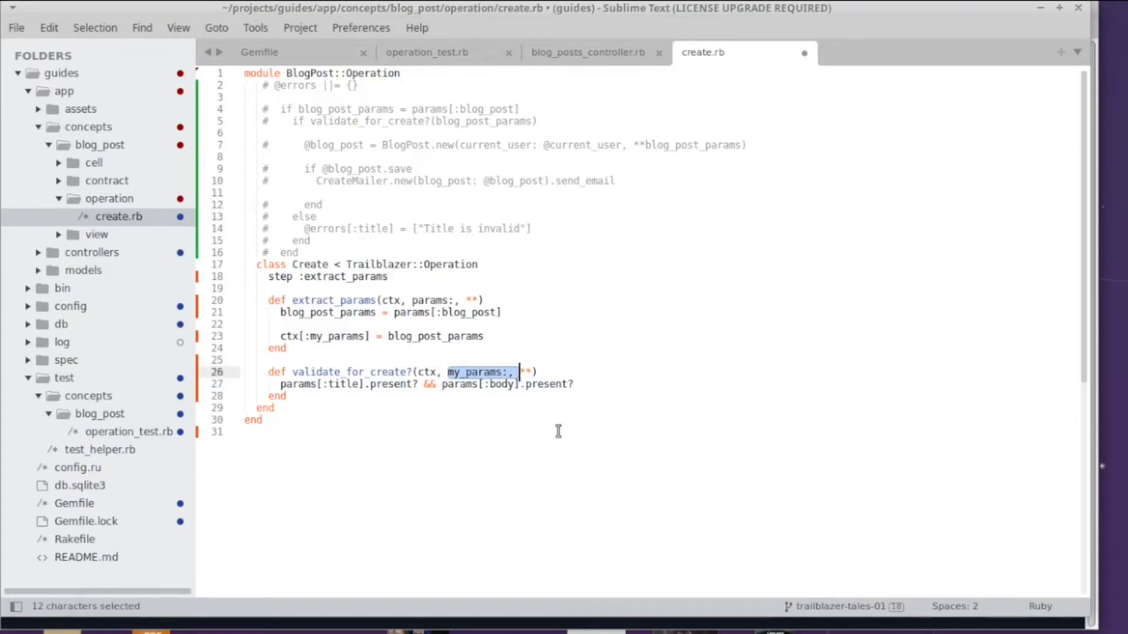
click(538, 372)
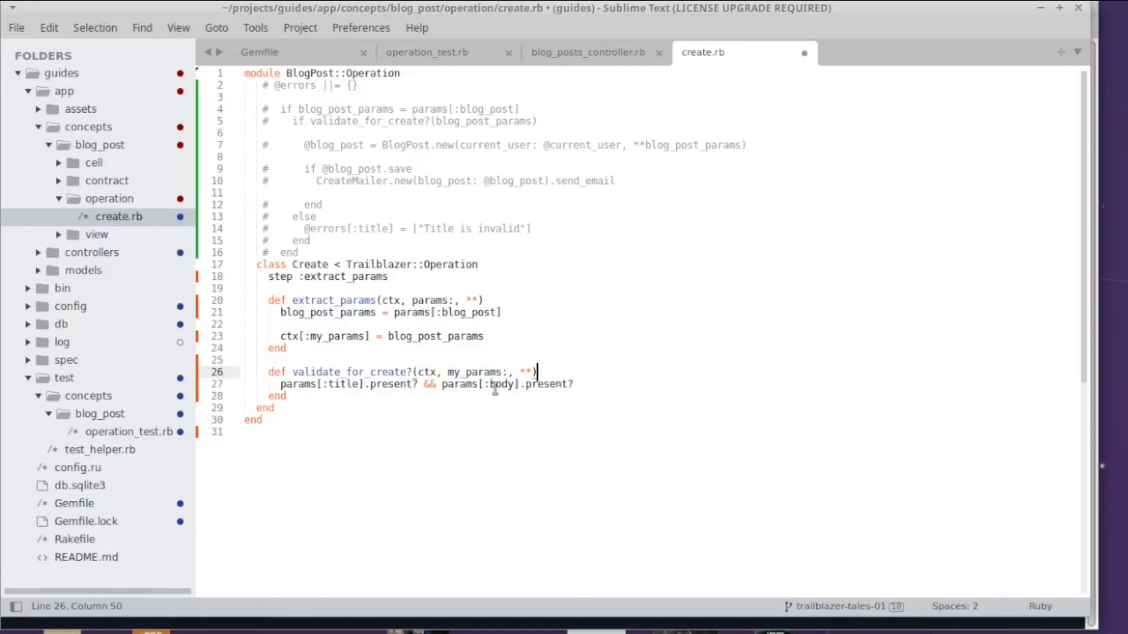
mouse_move(486, 372)
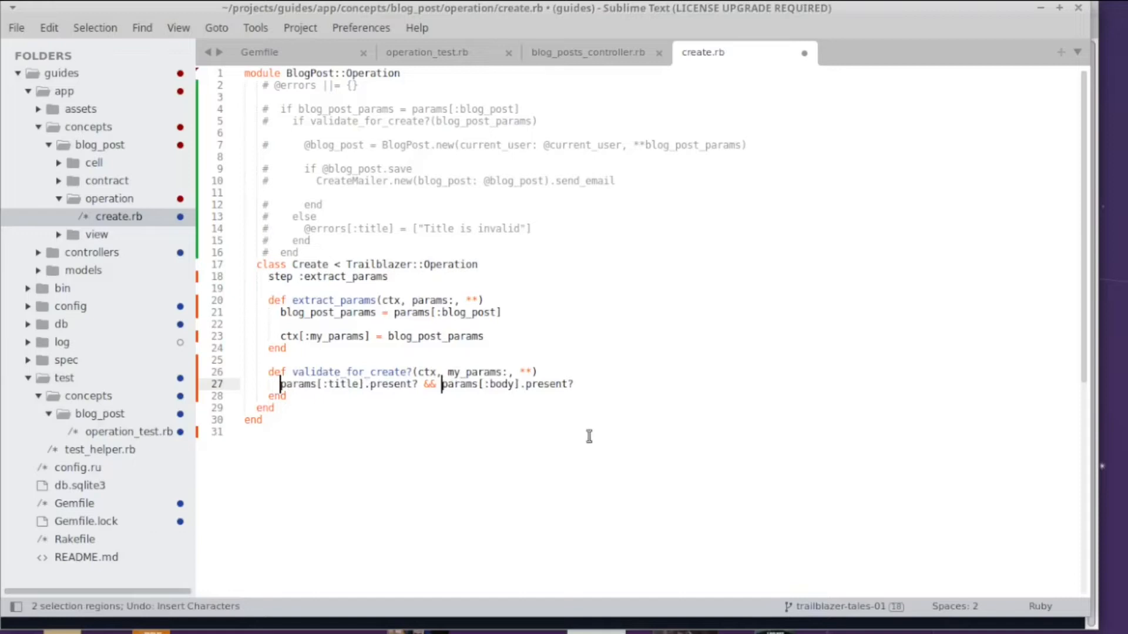
- Prefix the title and body params checks with my_ and add step :validate_for_create? after extract_params
text(my_)
text(step :validate_for_create?)
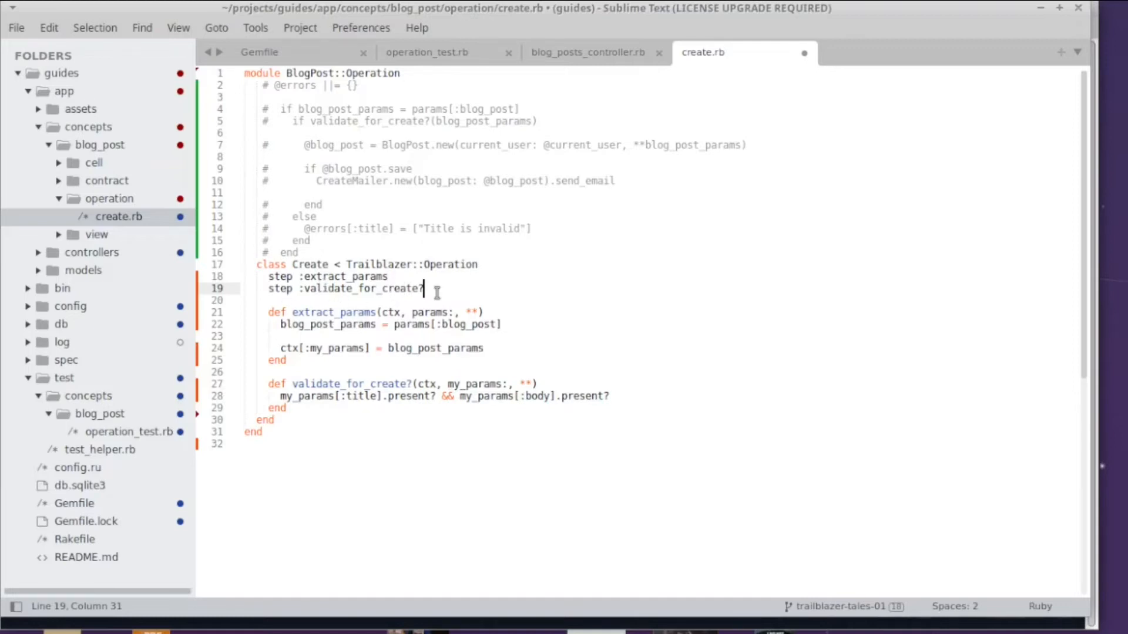
mouse_move(494, 294)
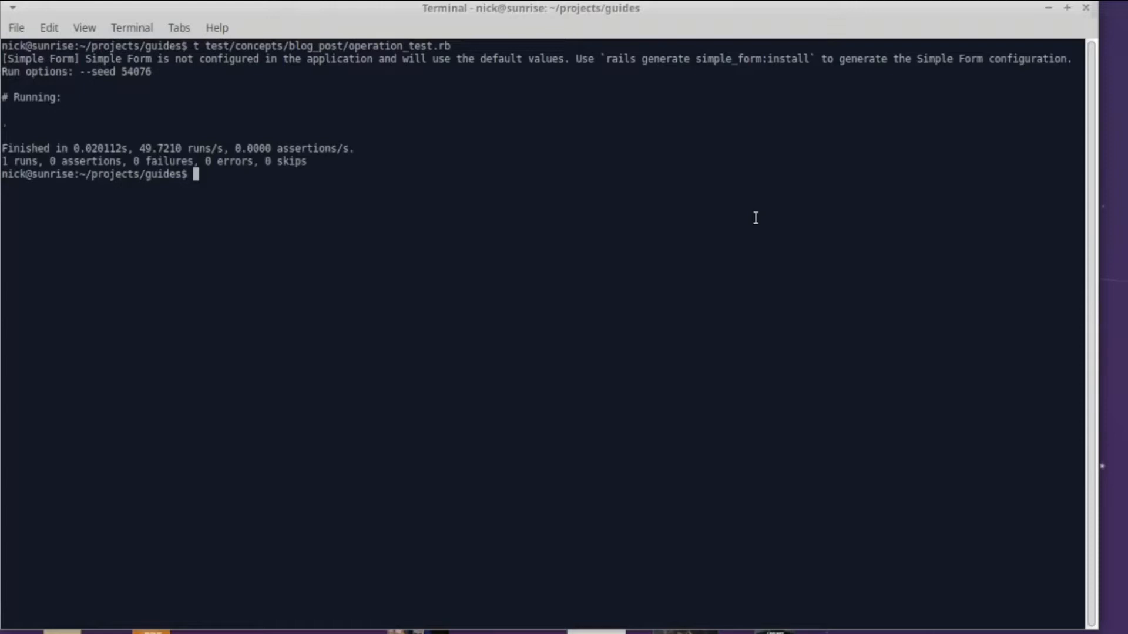
mouse_move(734, 225)
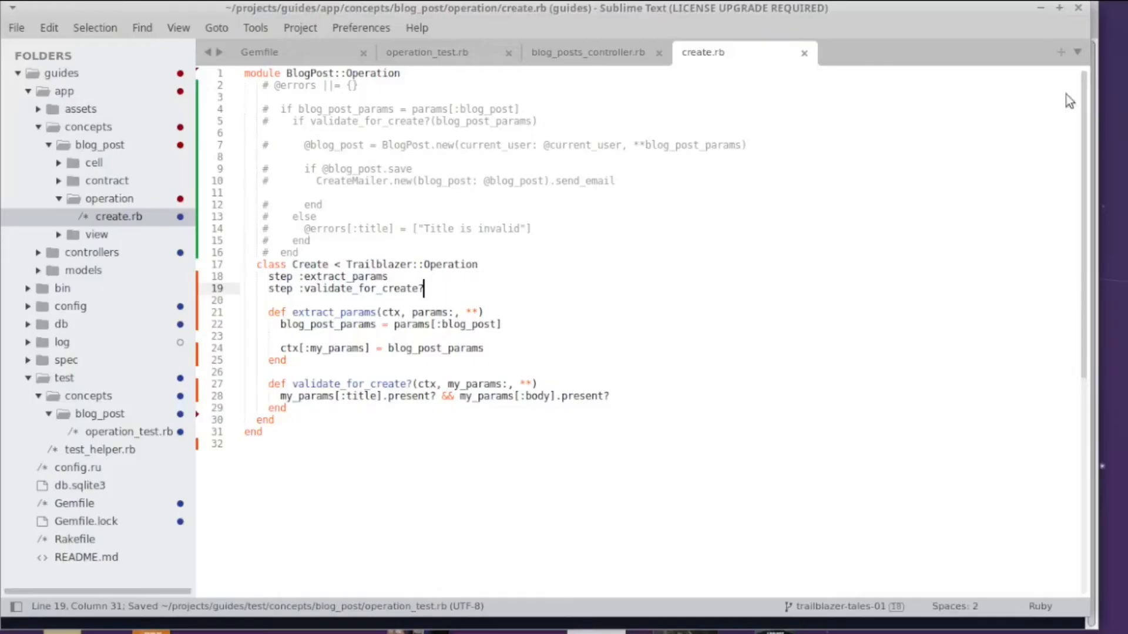
mouse_move(737, 117)
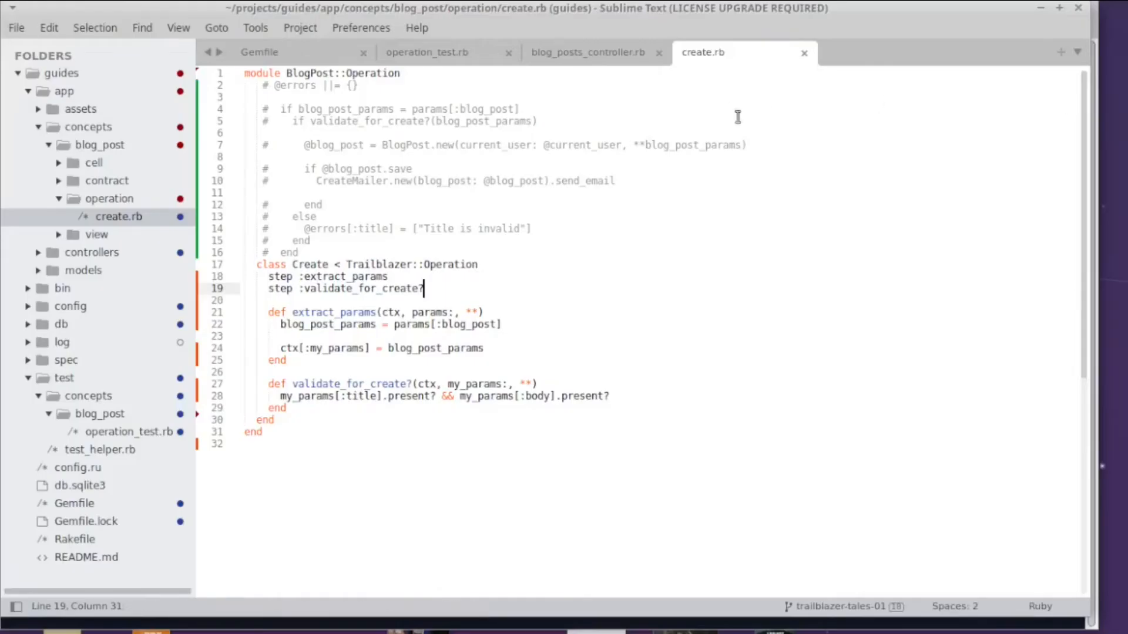
mouse_move(349, 320)
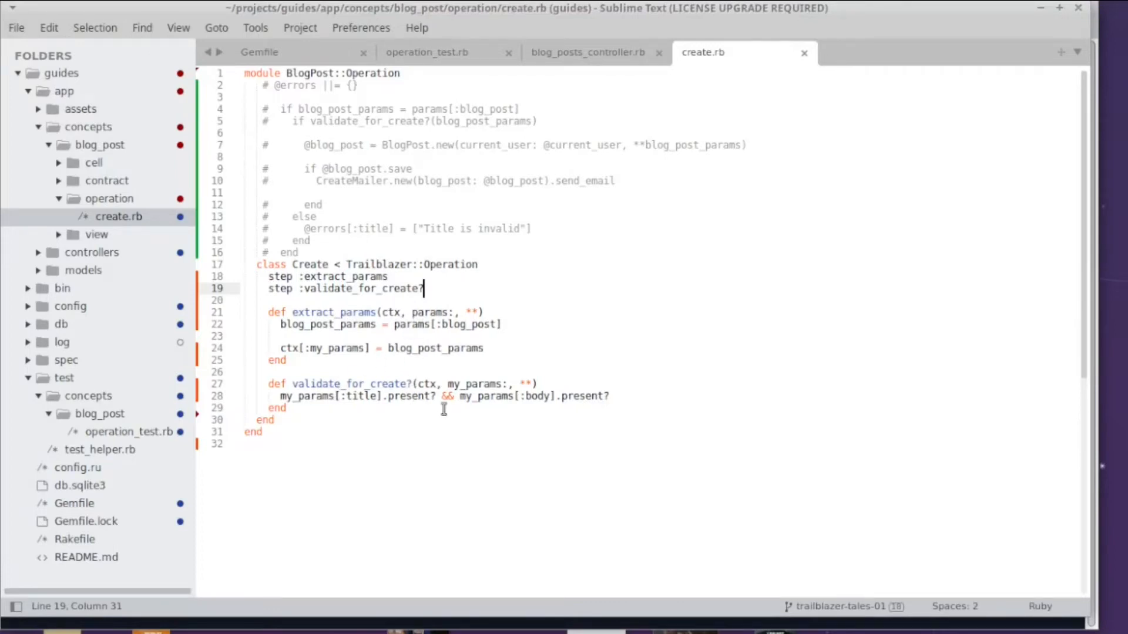
mouse_move(446, 396)
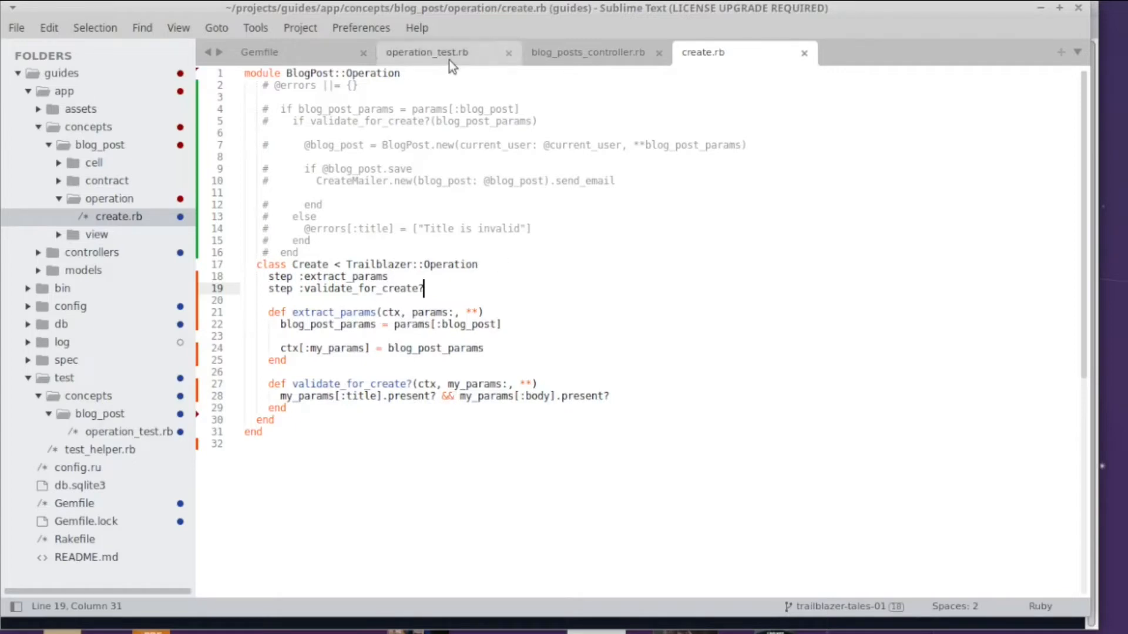
- In operation_test.rb, assign the Create.call return value to a result variable
click(427, 52)
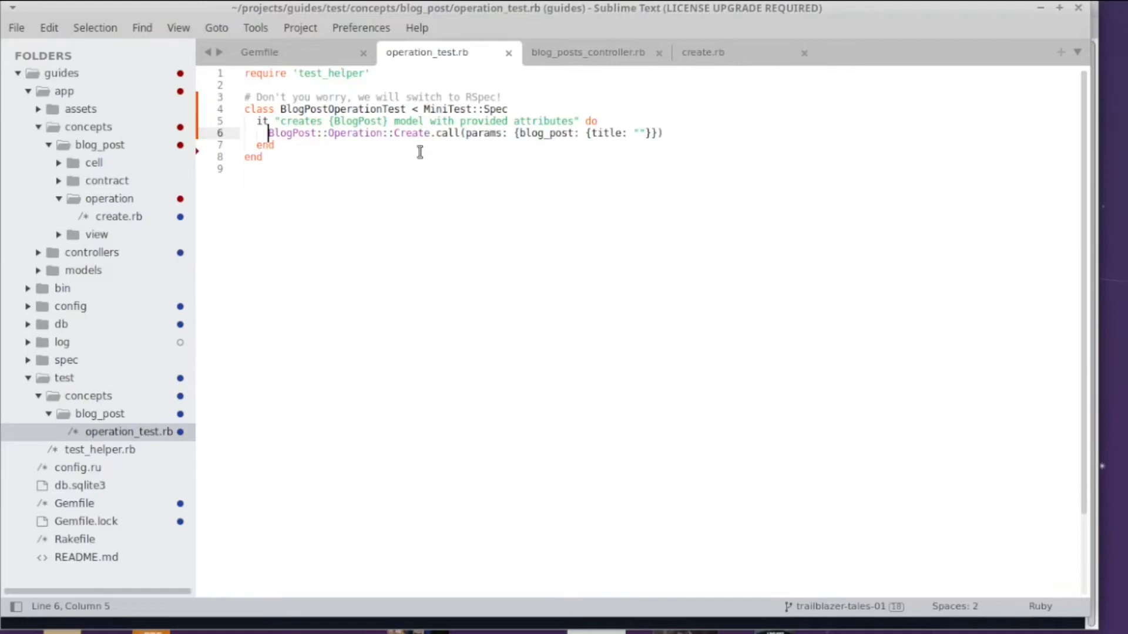
mouse_move(423, 177)
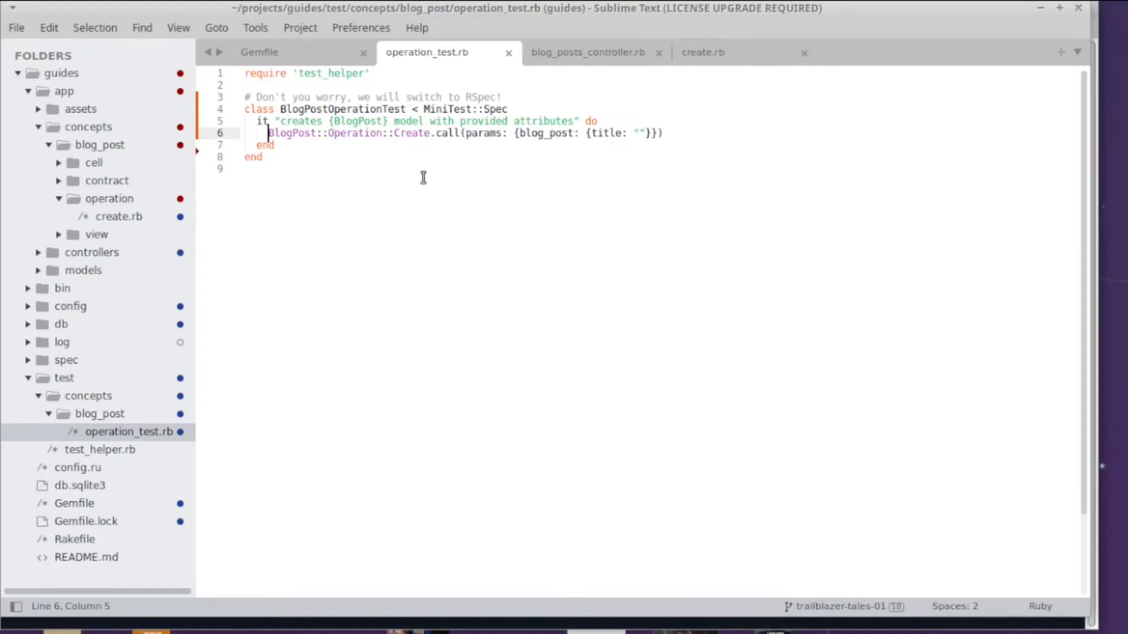
text(result =)
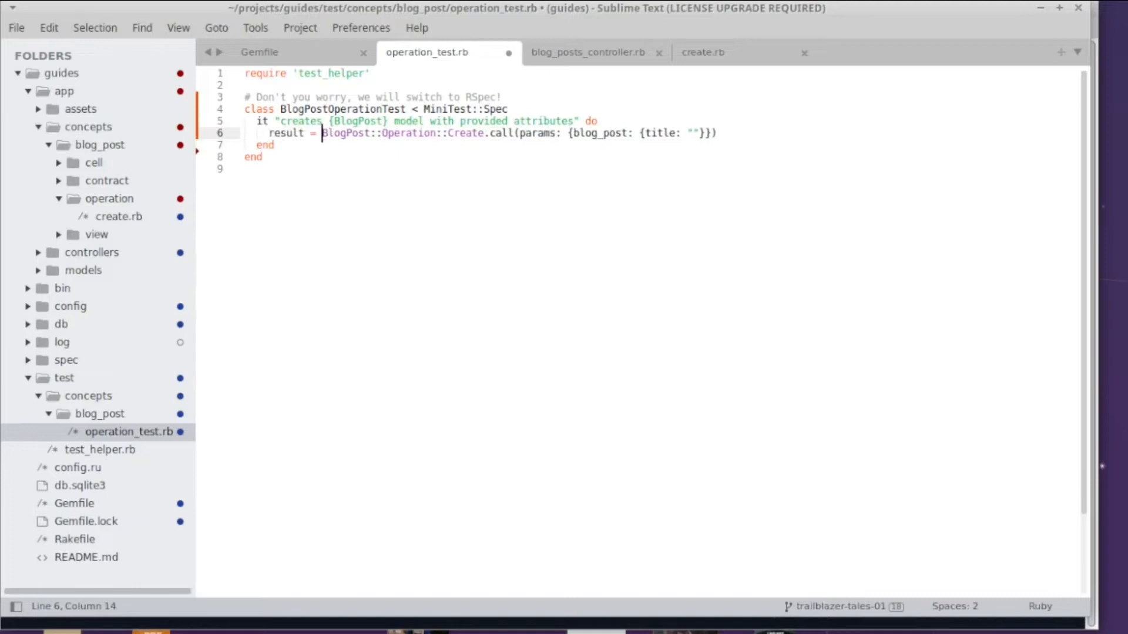
mouse_move(754, 133)
text(assert_equal true, result.success?)
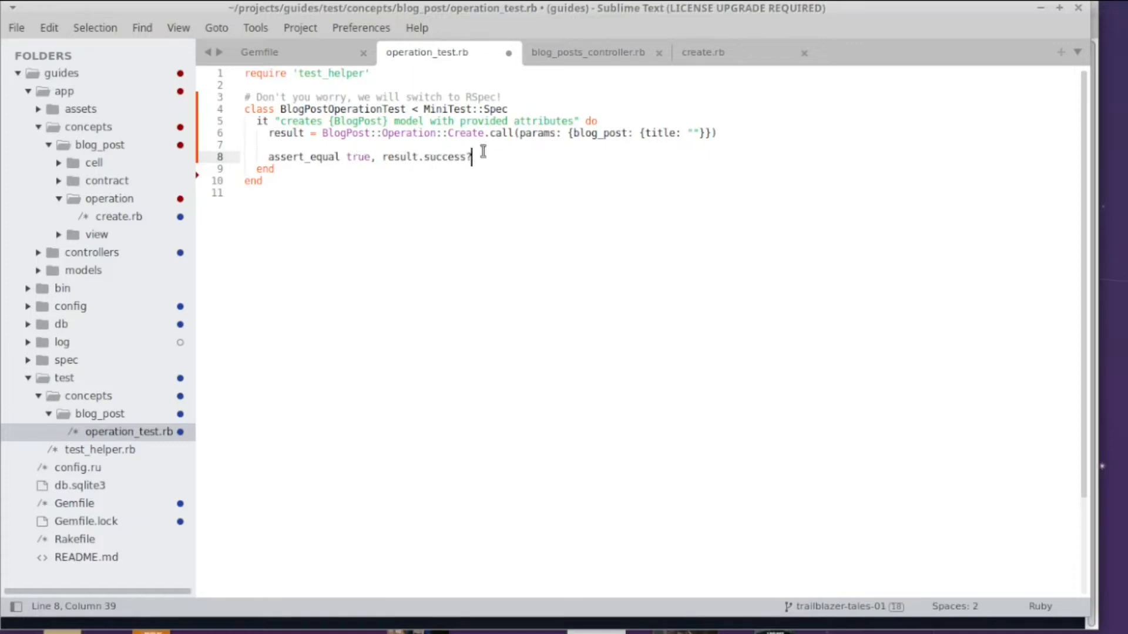
mouse_move(543, 163)
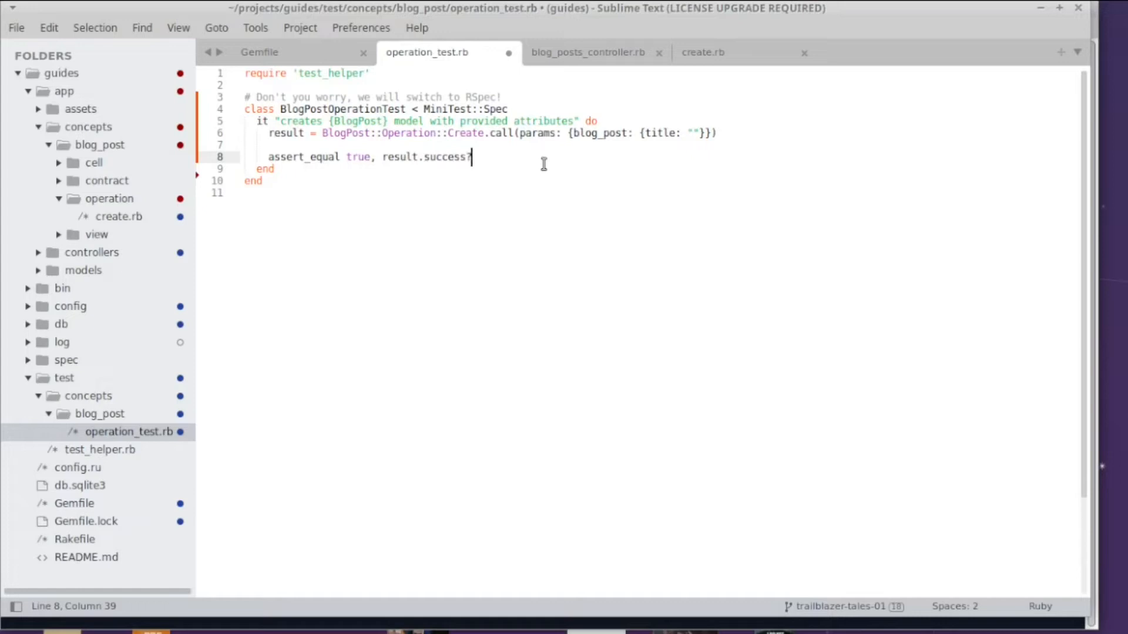
mouse_move(638, 181)
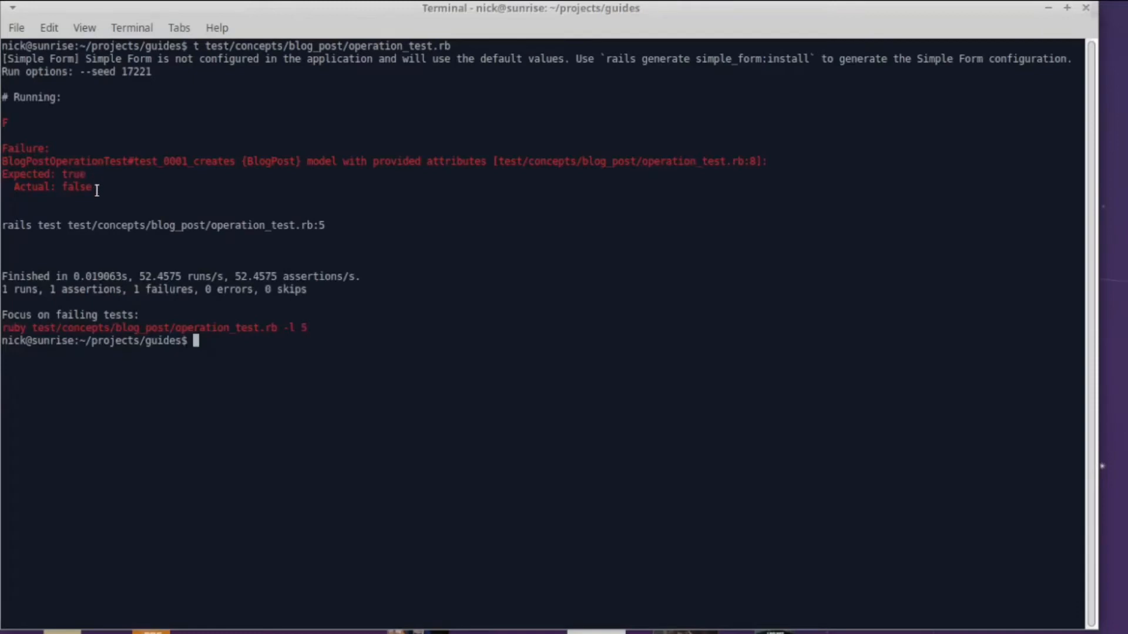
mouse_move(254, 204)
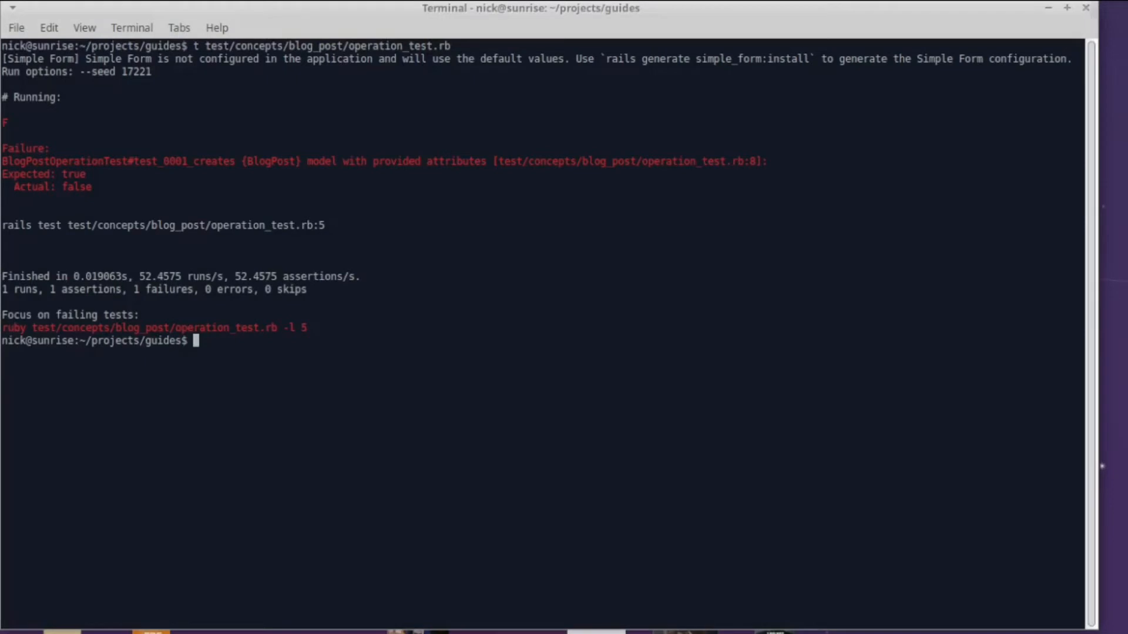
mouse_move(726, 191)
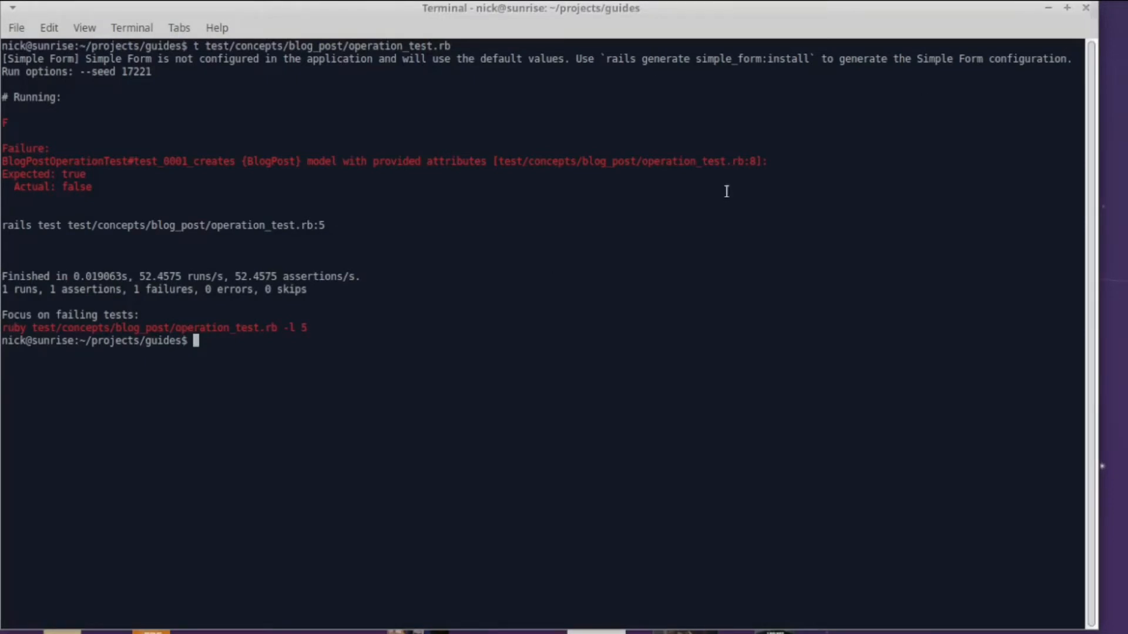
mouse_move(488, 317)
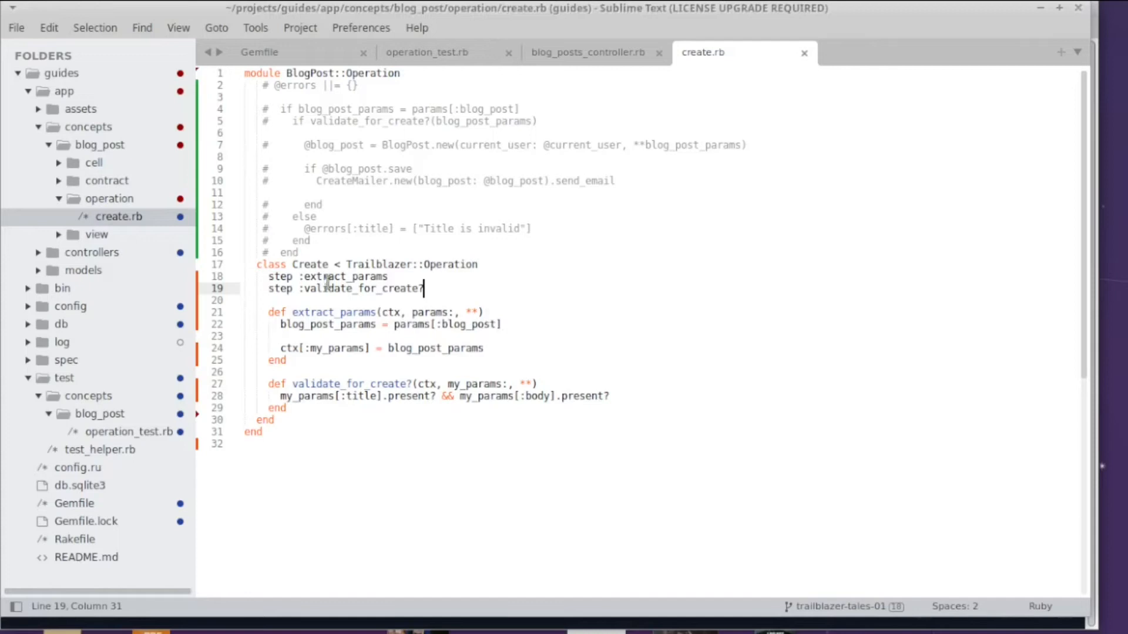
mouse_move(302, 362)
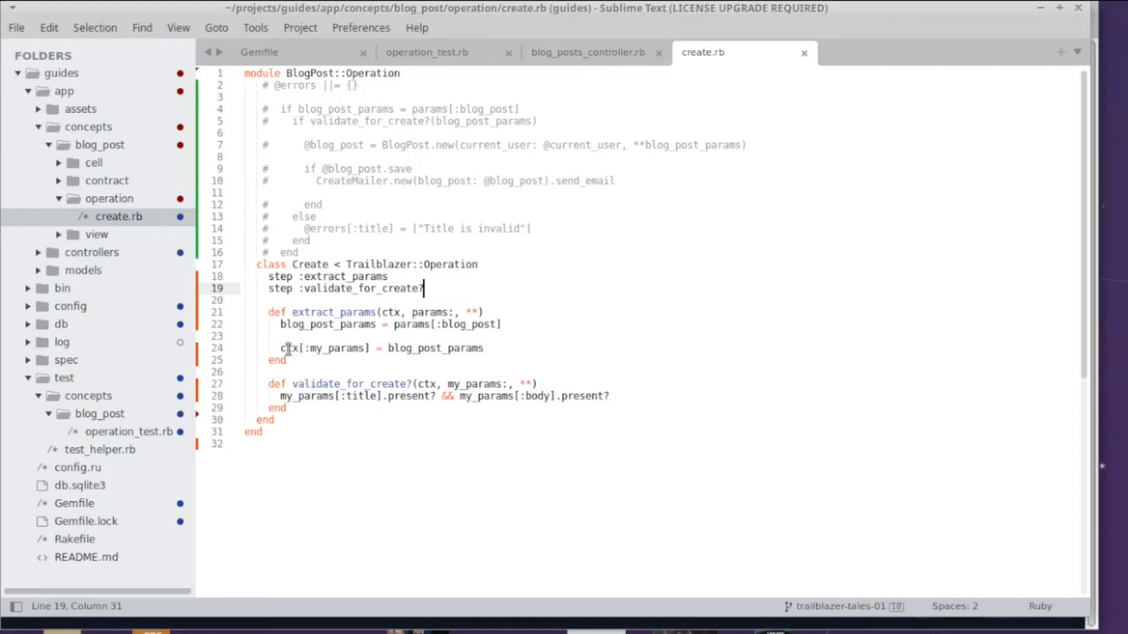
- Inspect how create.rb stores my_params in ctx and validates blog_post_params title and body
click(485, 348)
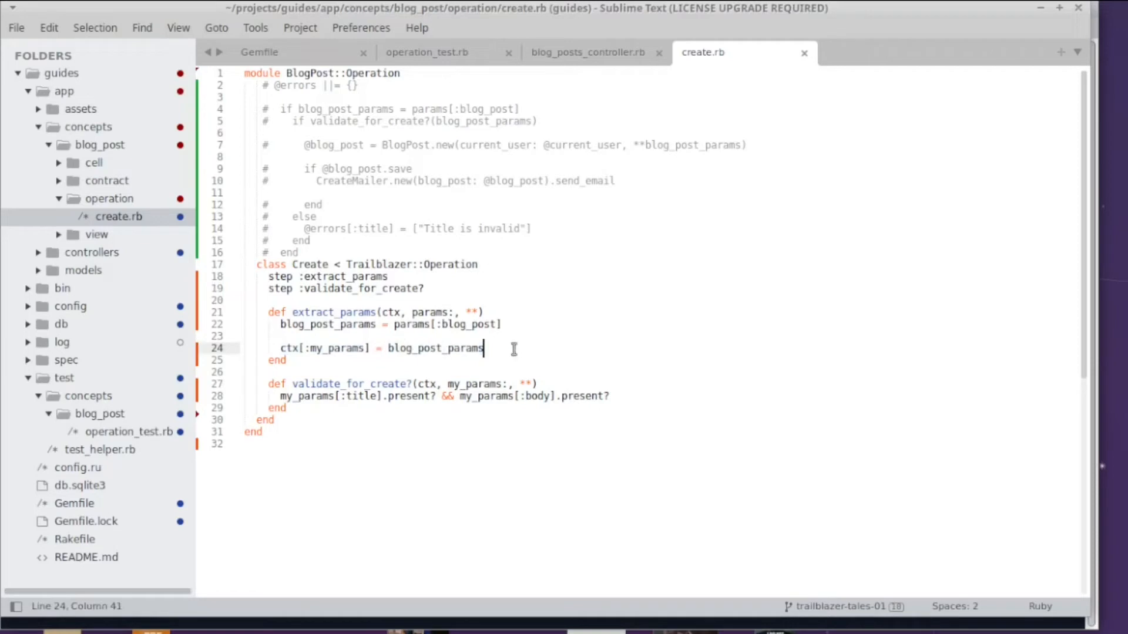
mouse_move(530, 334)
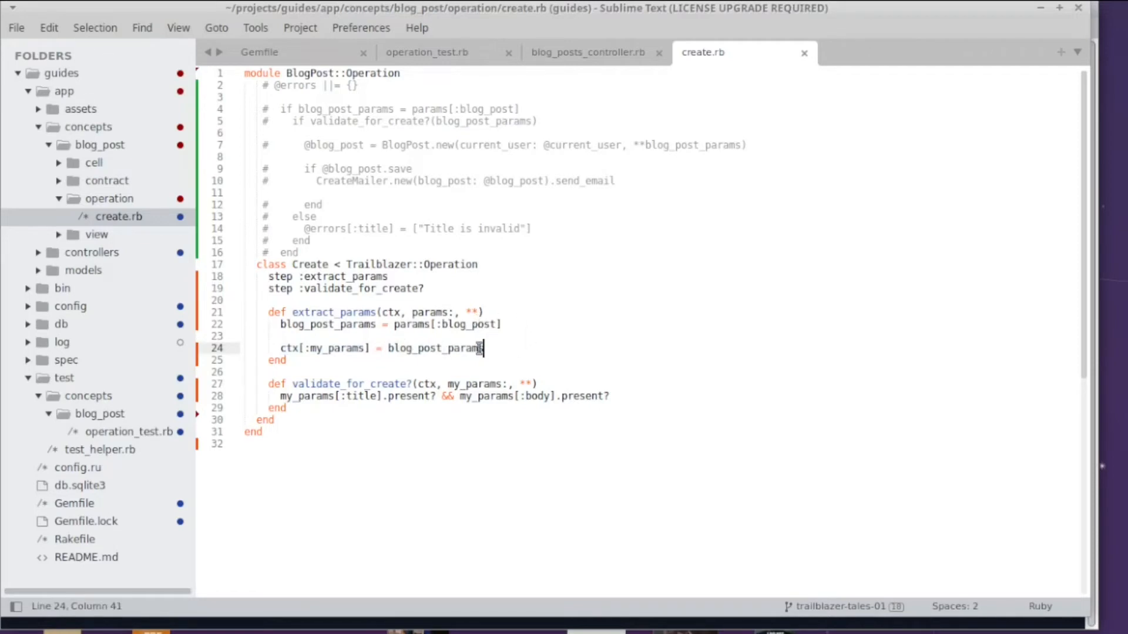
double_click(435, 349)
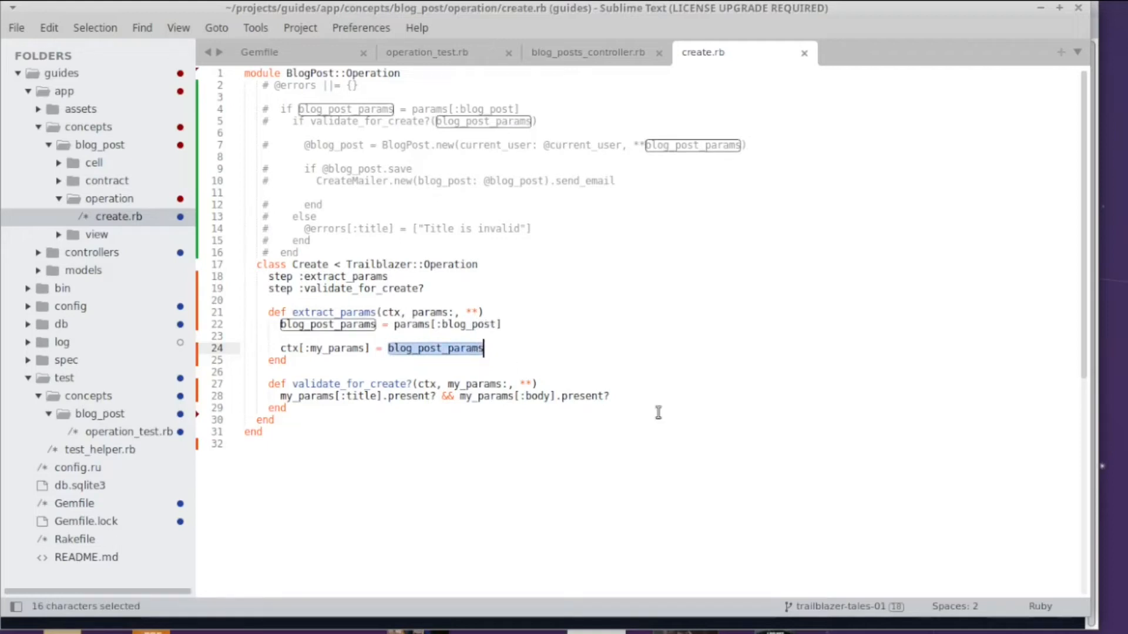
mouse_move(460, 358)
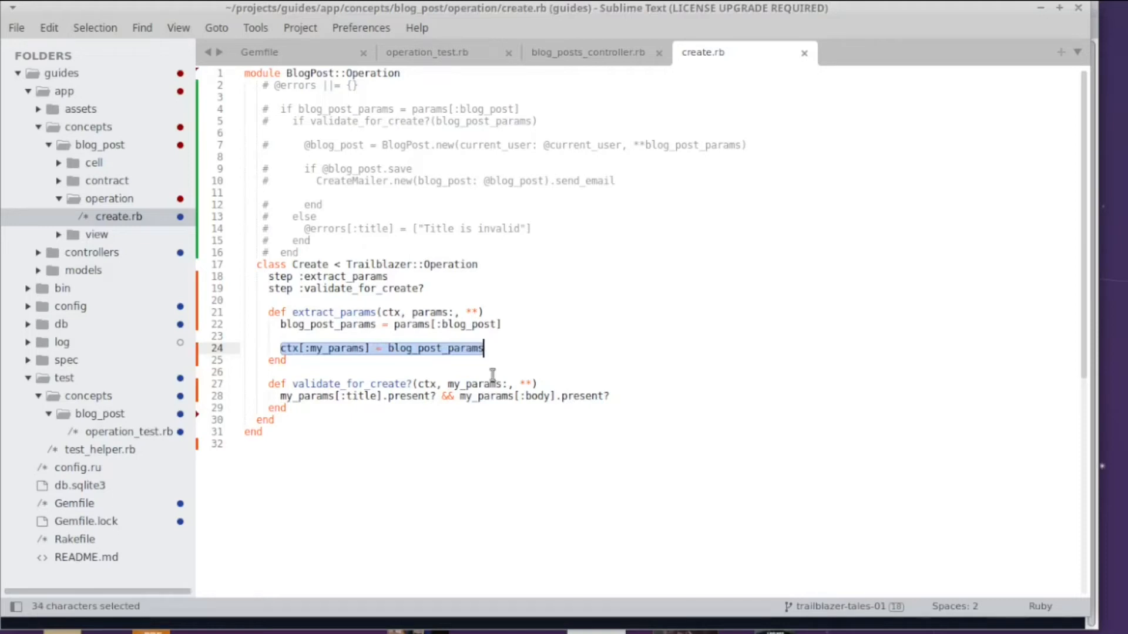
mouse_move(464, 392)
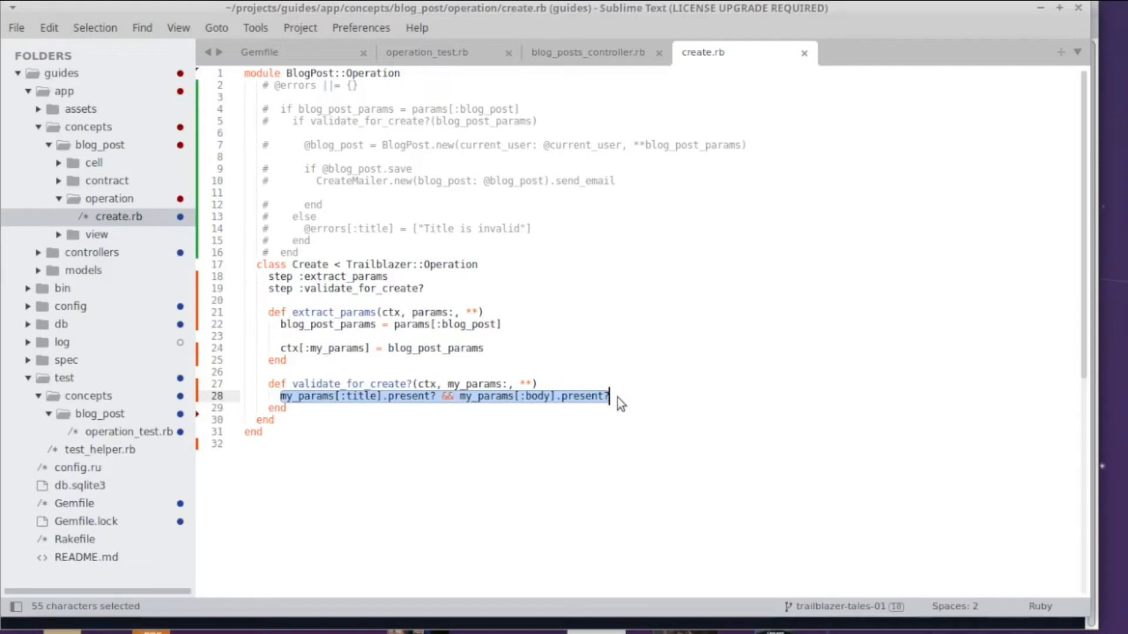
click(610, 397)
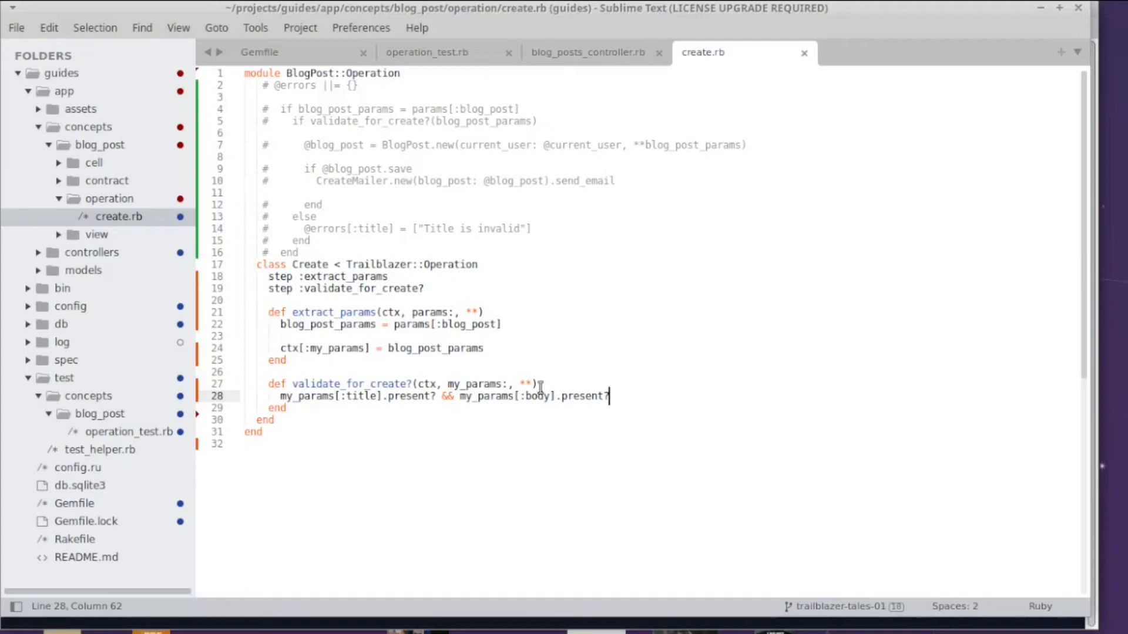
mouse_move(422, 340)
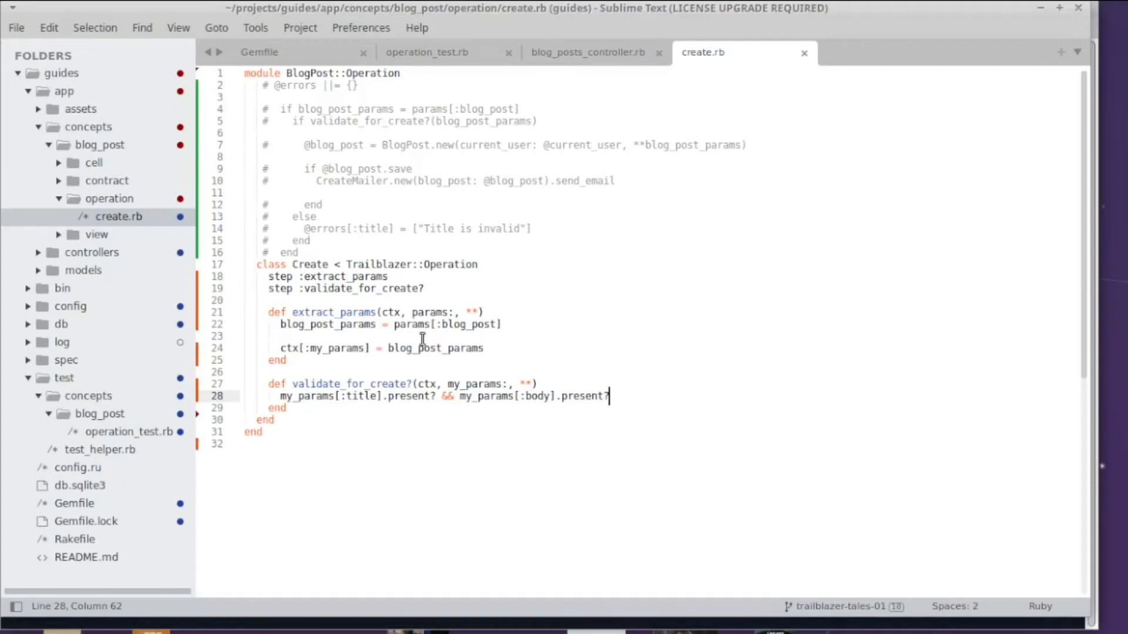
mouse_move(851, 237)
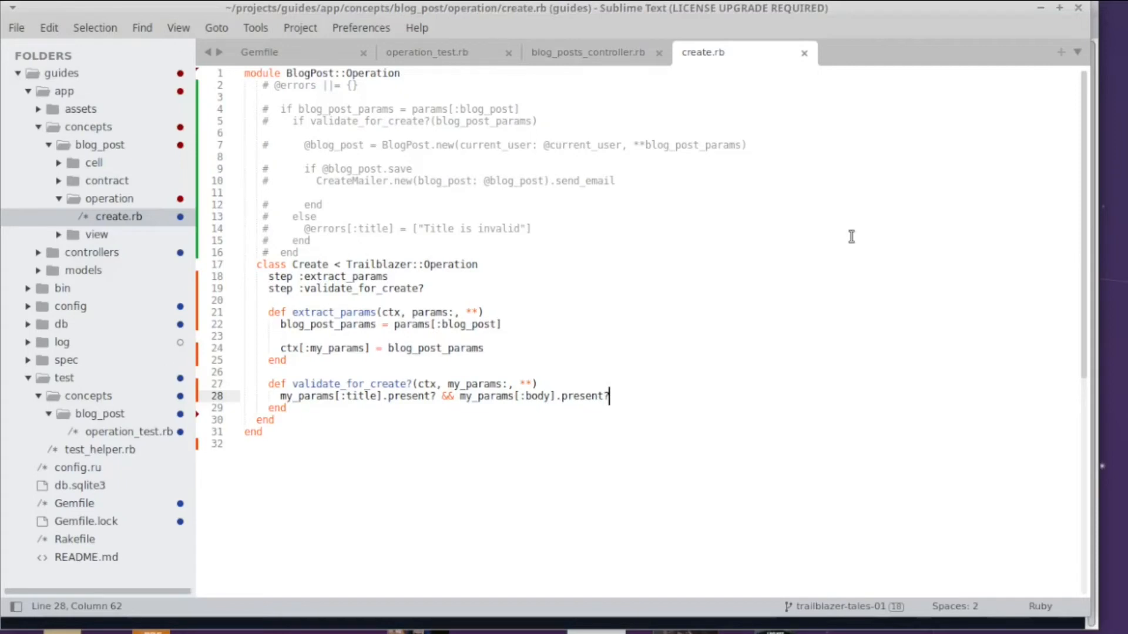
- Back in operation_test.rb, delete the blog_post key from the Create call params
click(427, 51)
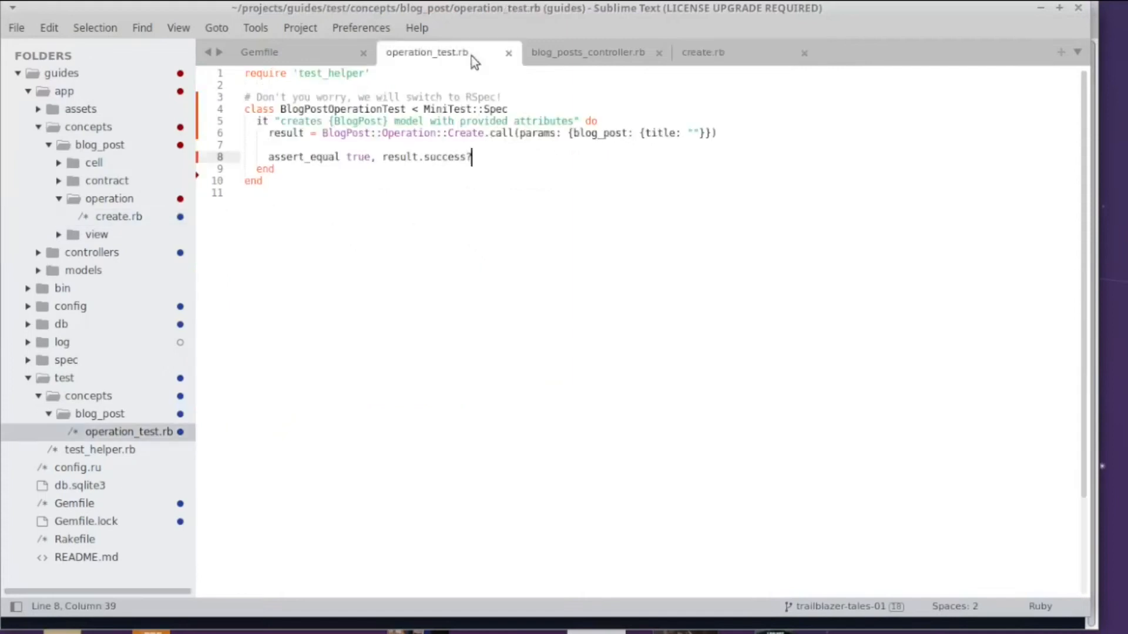
double_click(599, 133)
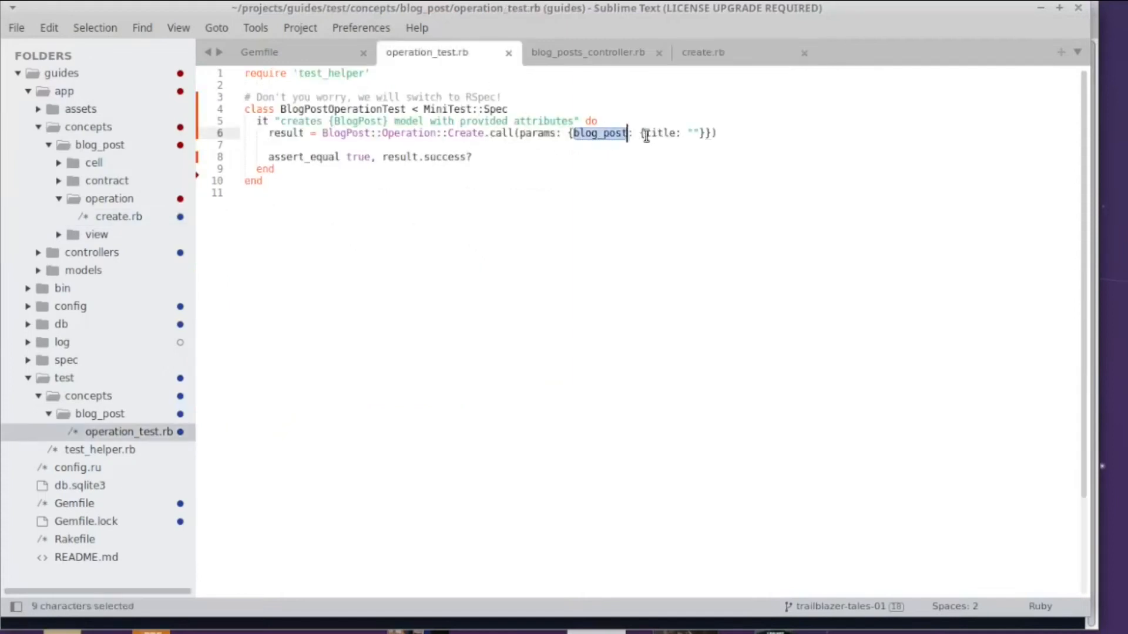
key(Delete)
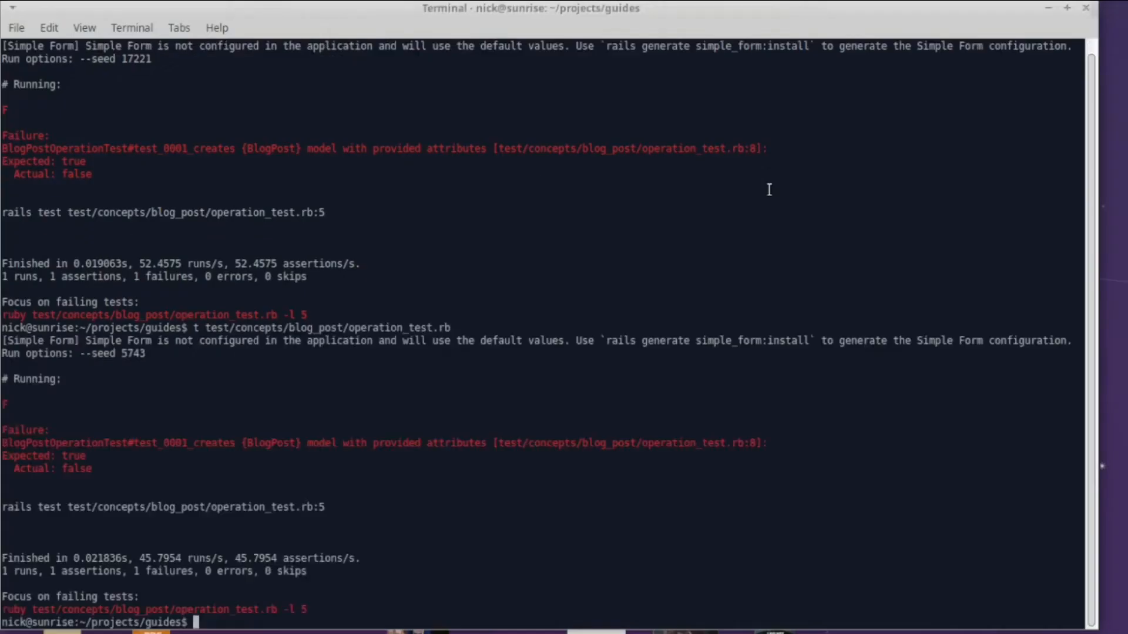
mouse_move(246, 389)
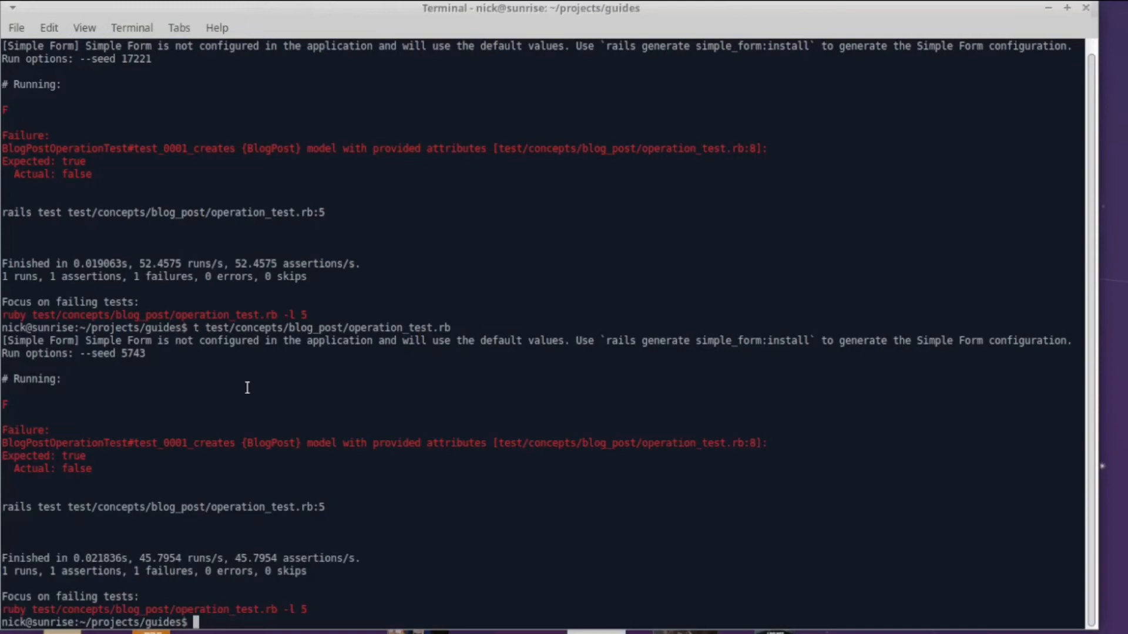
mouse_move(269, 396)
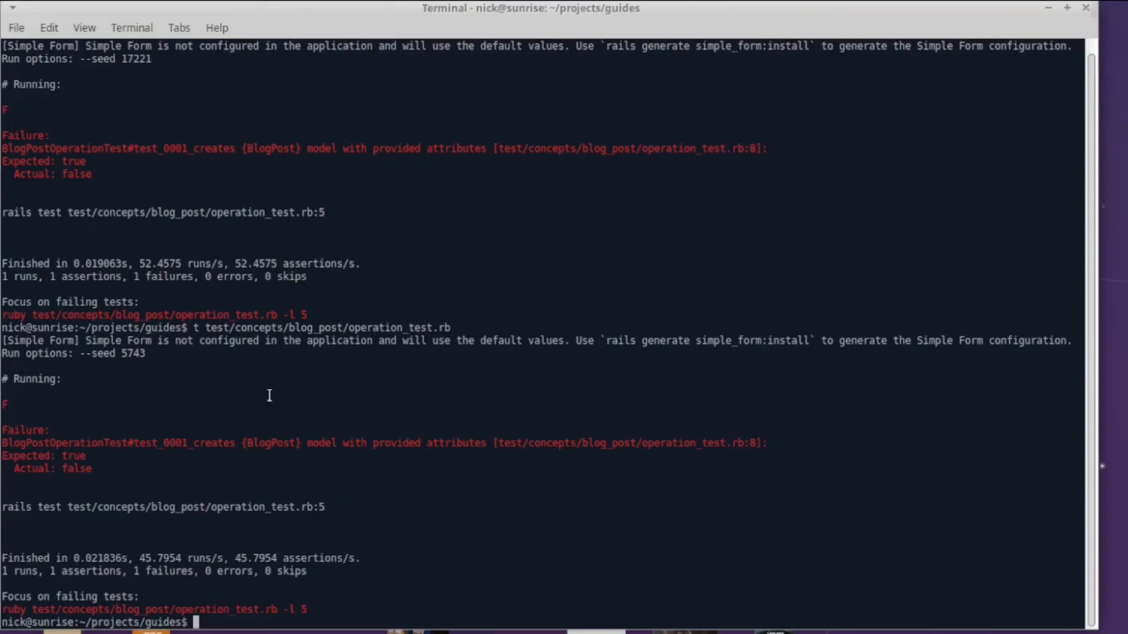
mouse_move(274, 398)
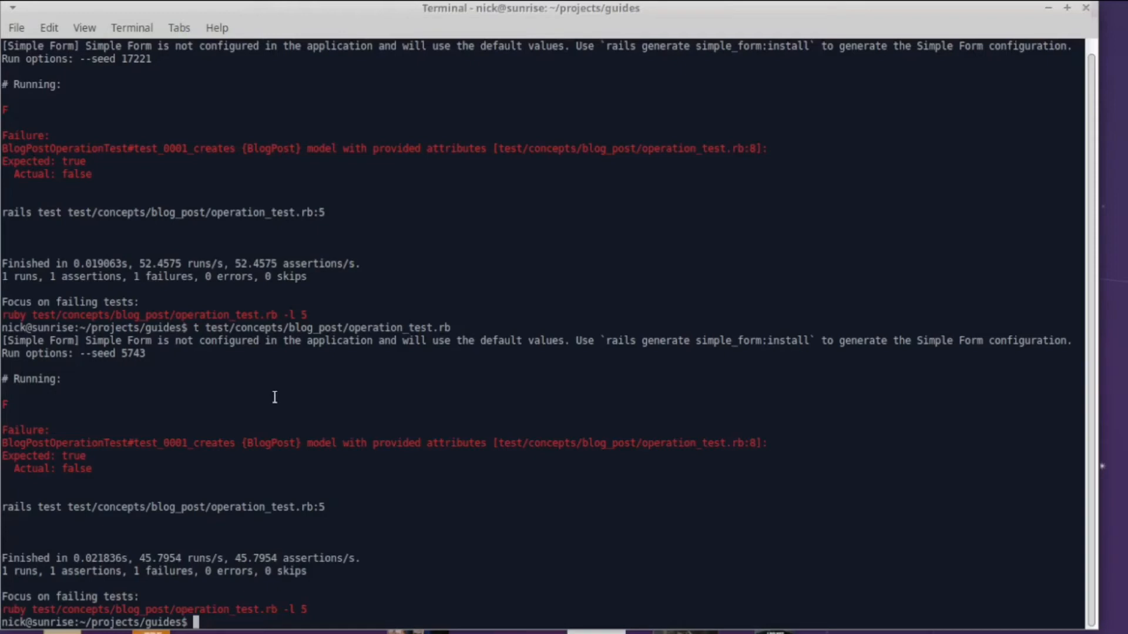
mouse_move(301, 420)
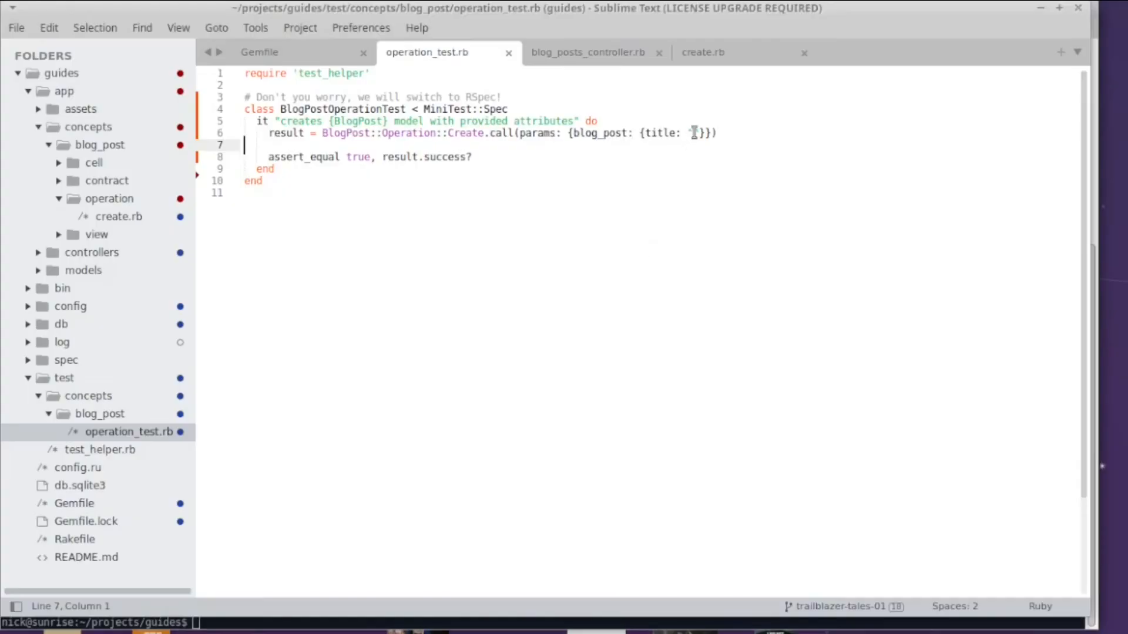
- Change the test title to "Cool stuff!" and add body: "Great" to the params hash
click(694, 132)
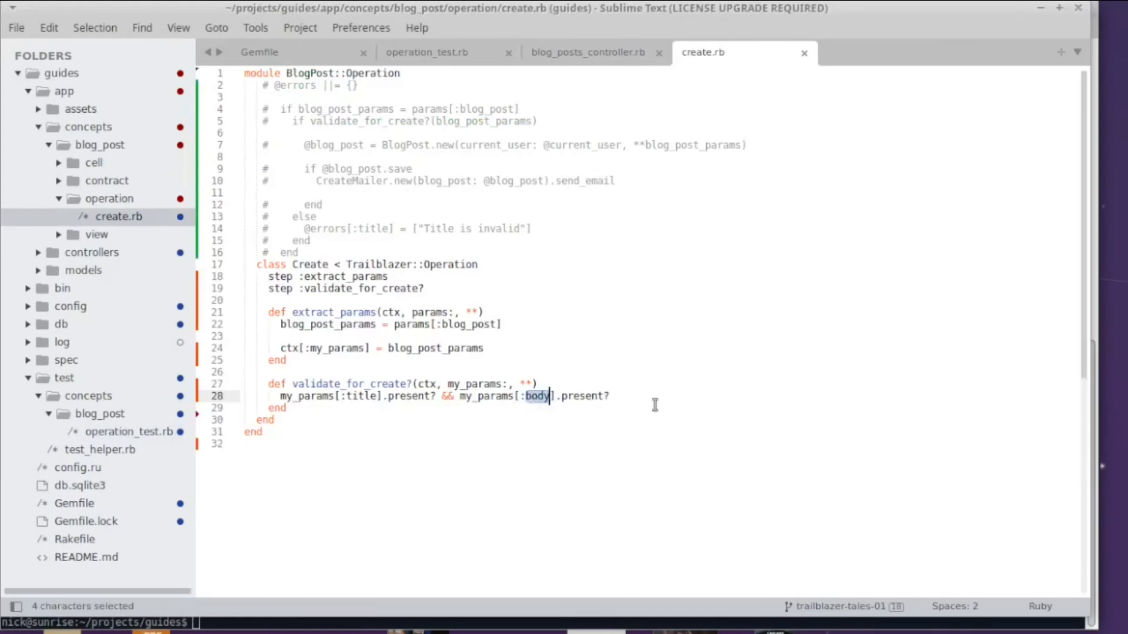
click(426, 52)
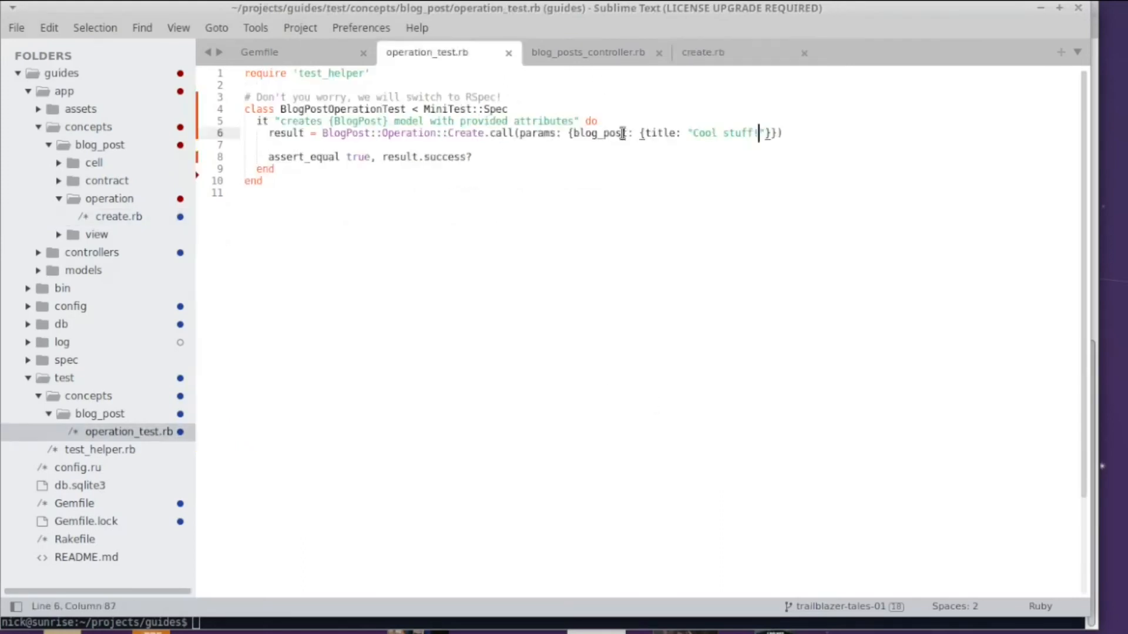
text(!)
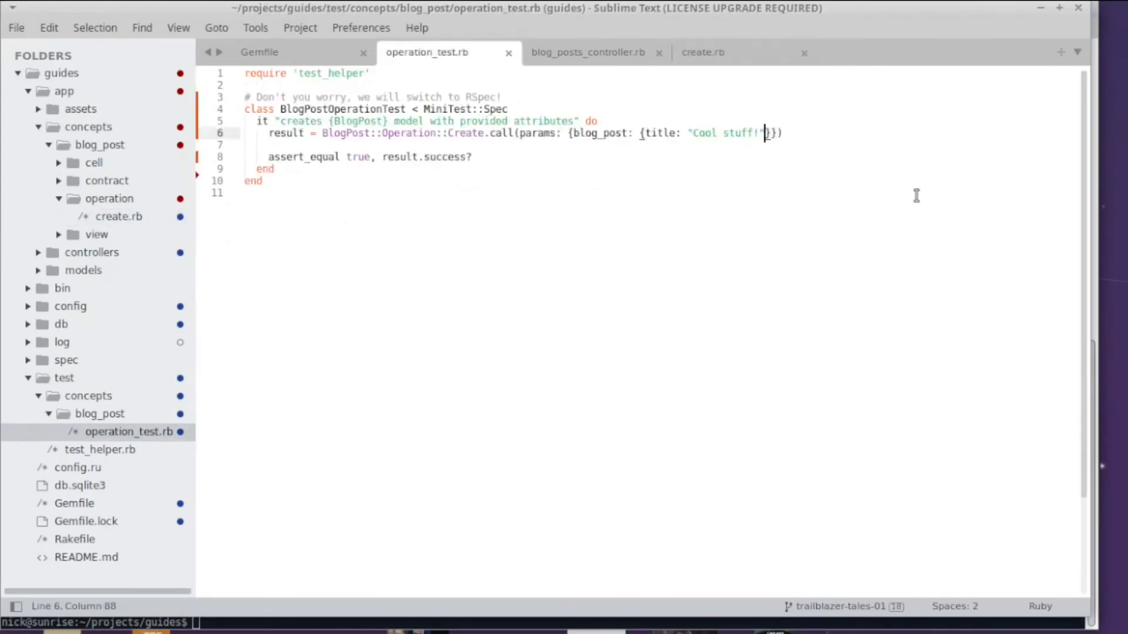
text(, body:)
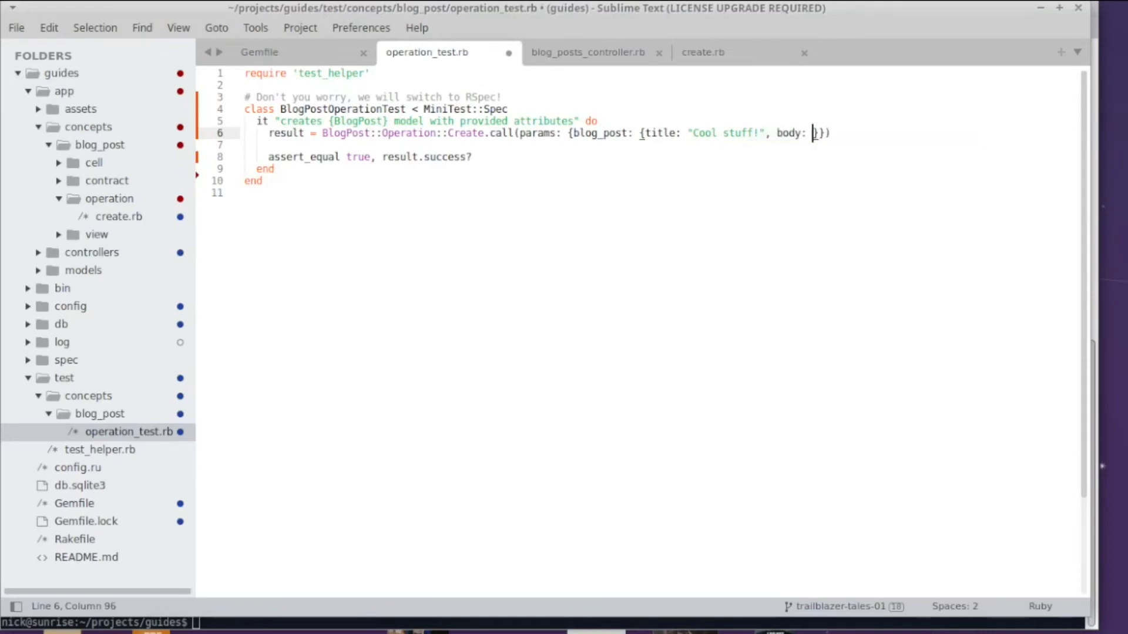
text(Great)
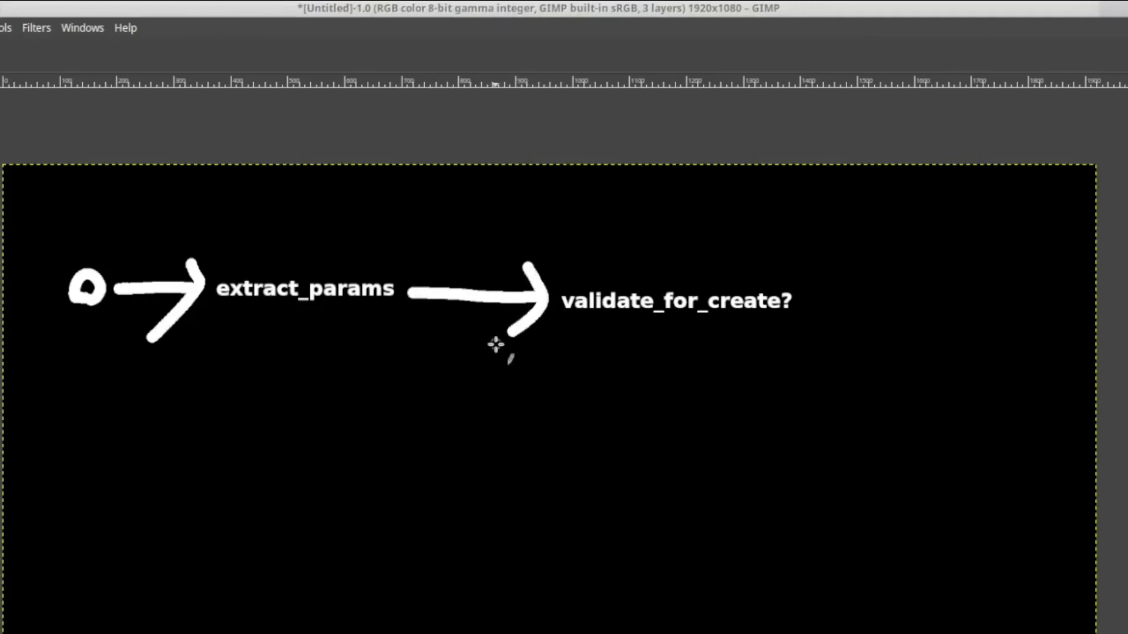
mouse_move(809, 302)
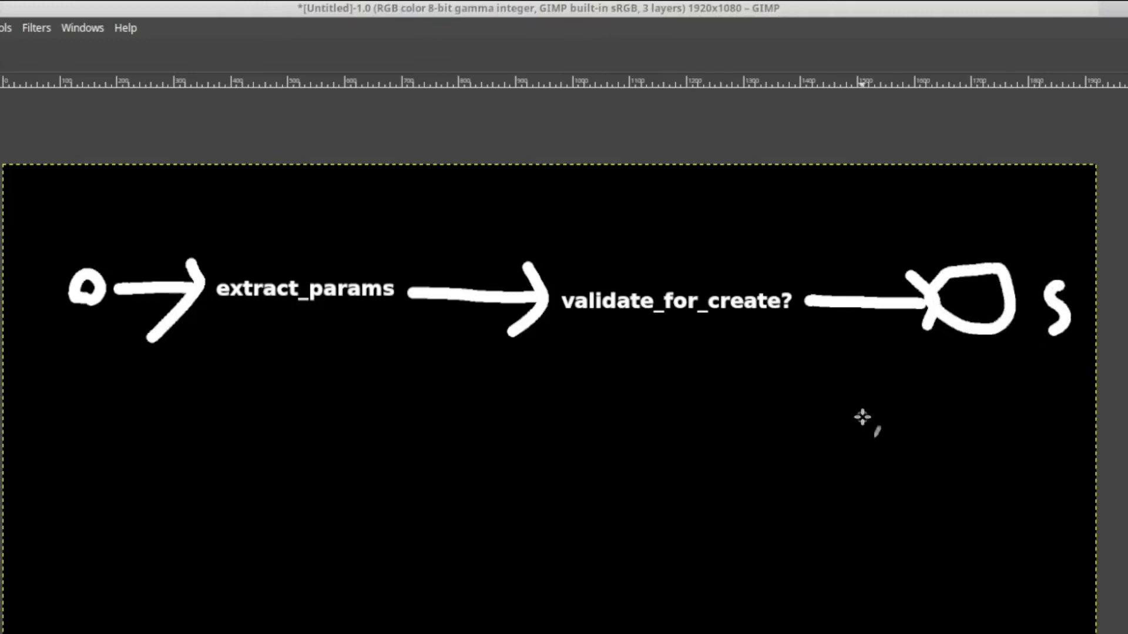
mouse_move(297, 329)
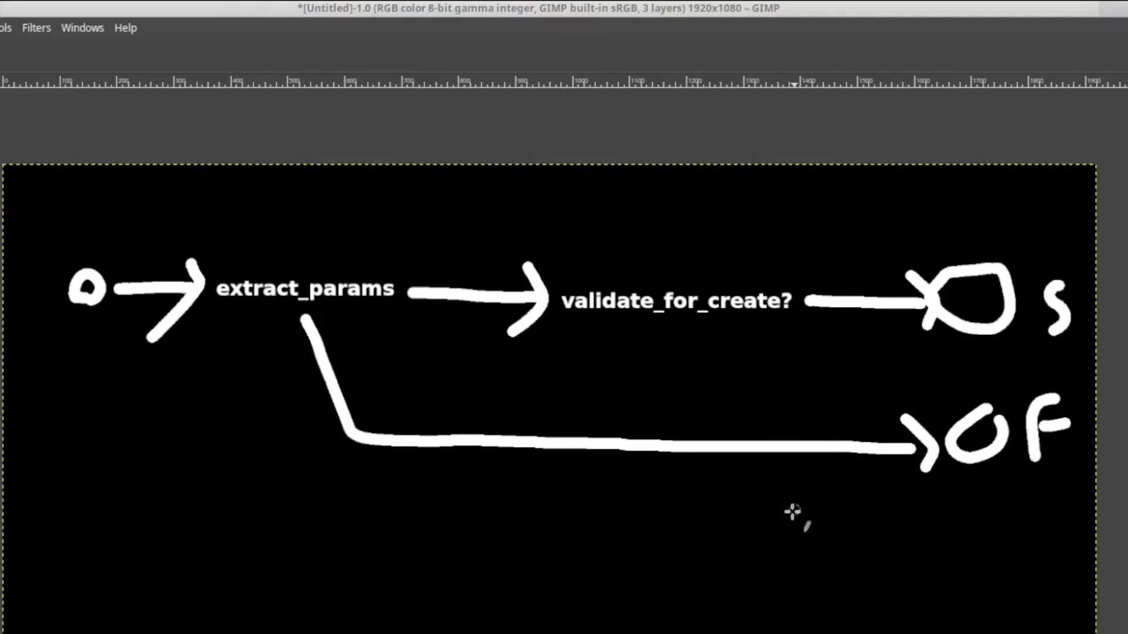
mouse_move(658, 331)
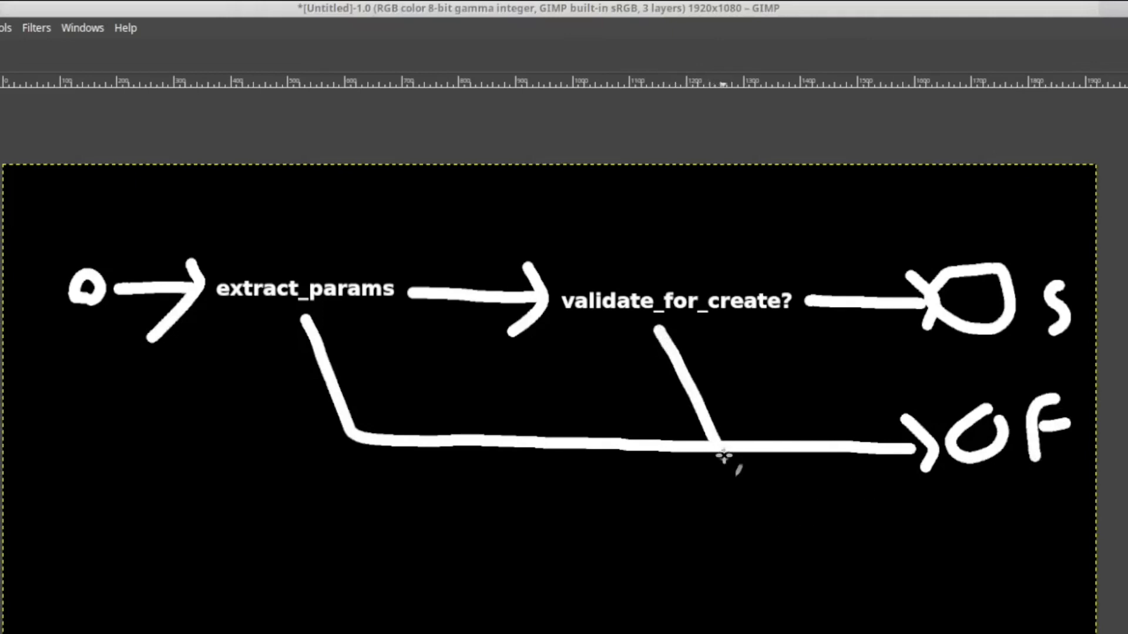
mouse_move(662, 334)
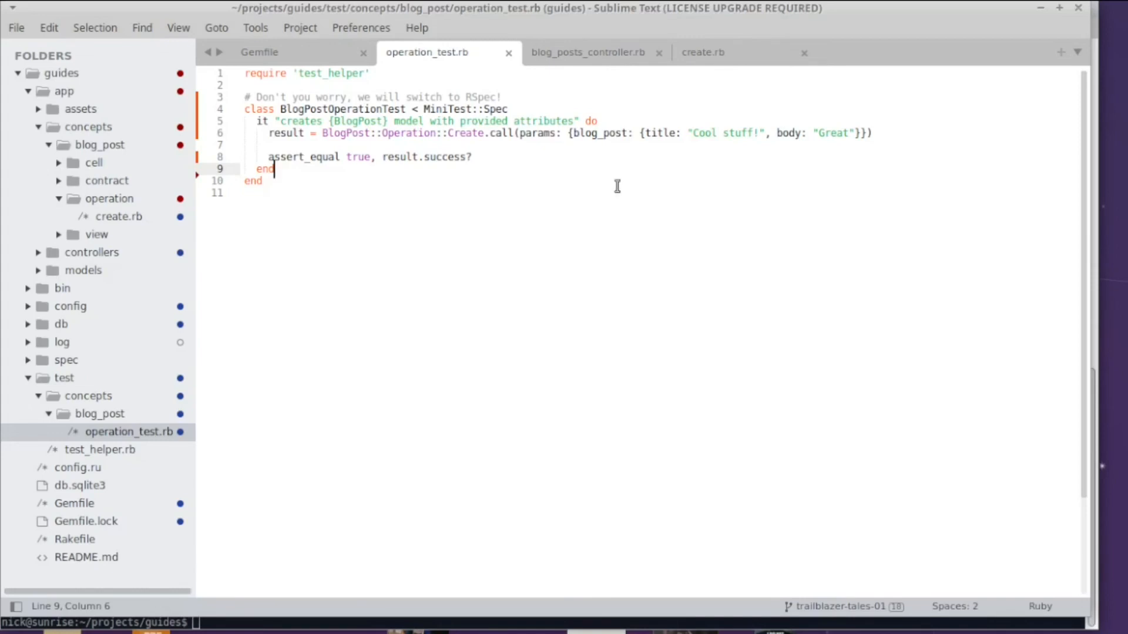
mouse_move(526, 176)
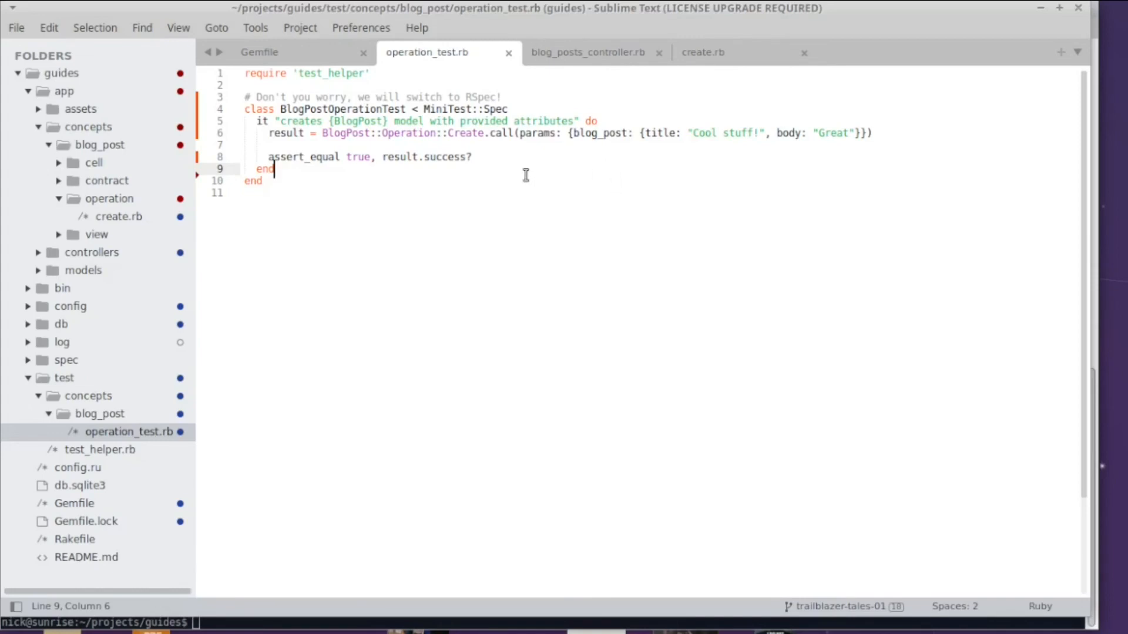
- Add an it "fails with invalid params" block with the copied test body, expecting false
key(Enter)
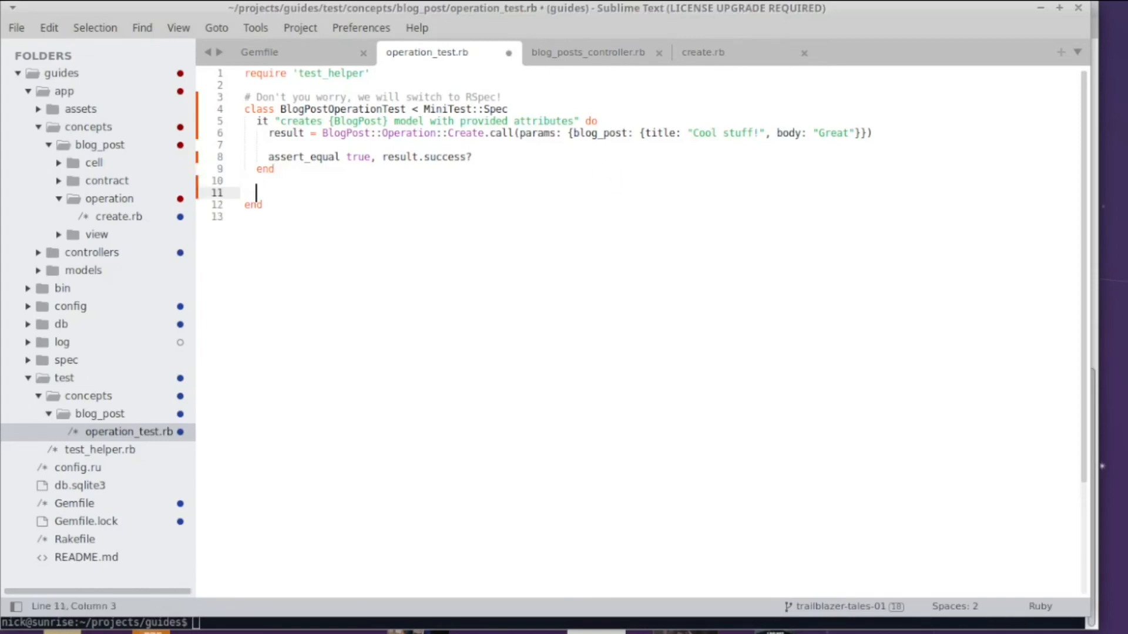
text(i)
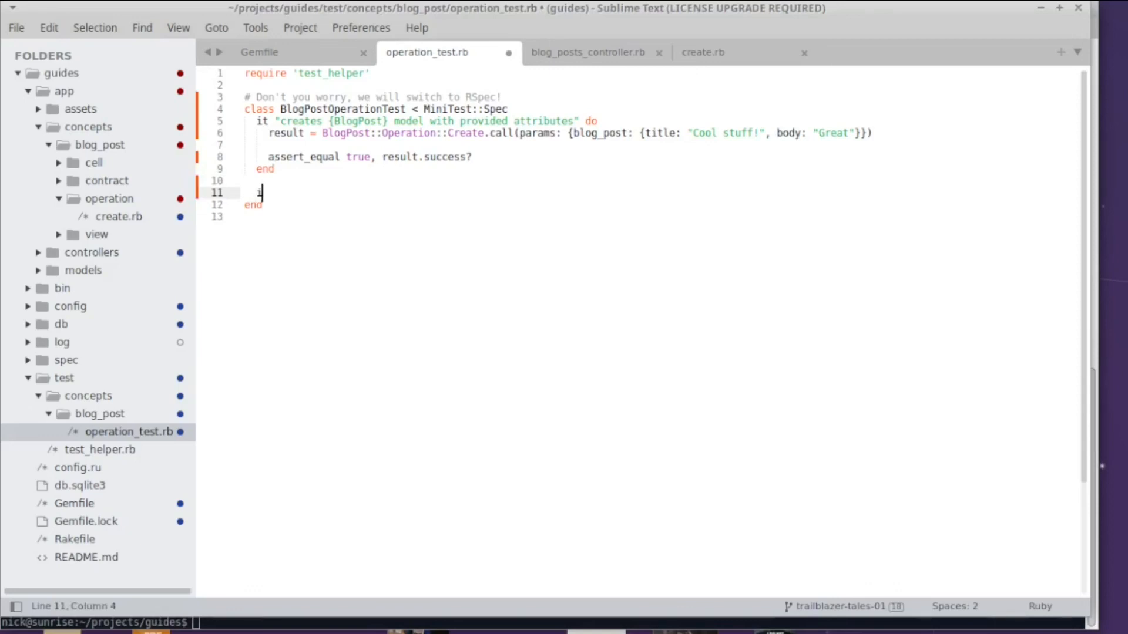
text(it "fails with invalid params" do)
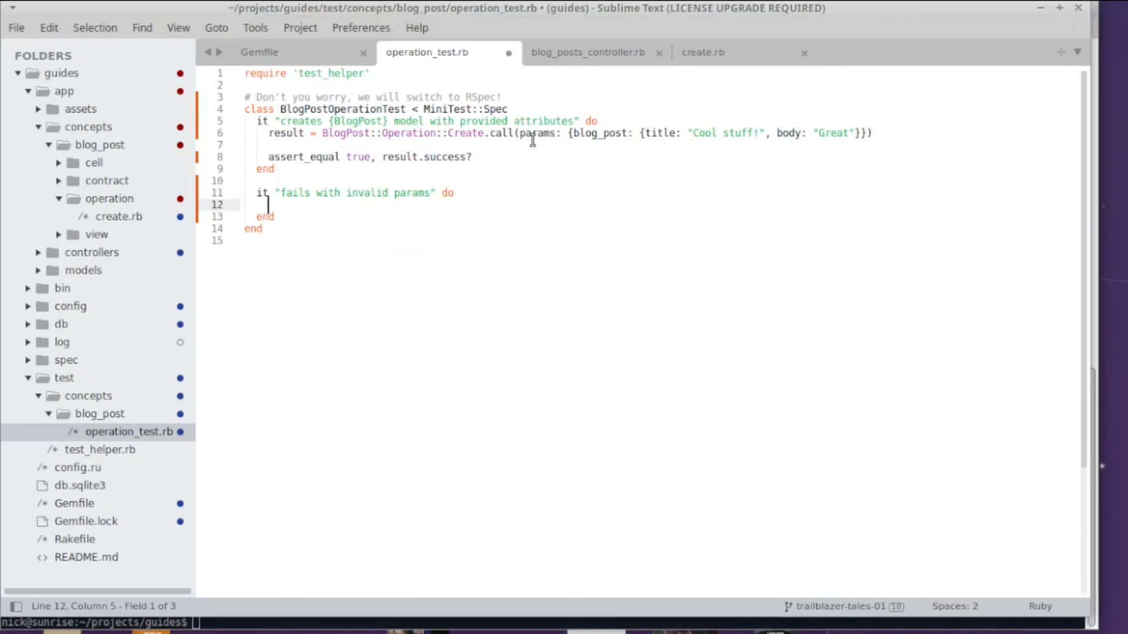
mouse_move(293, 122)
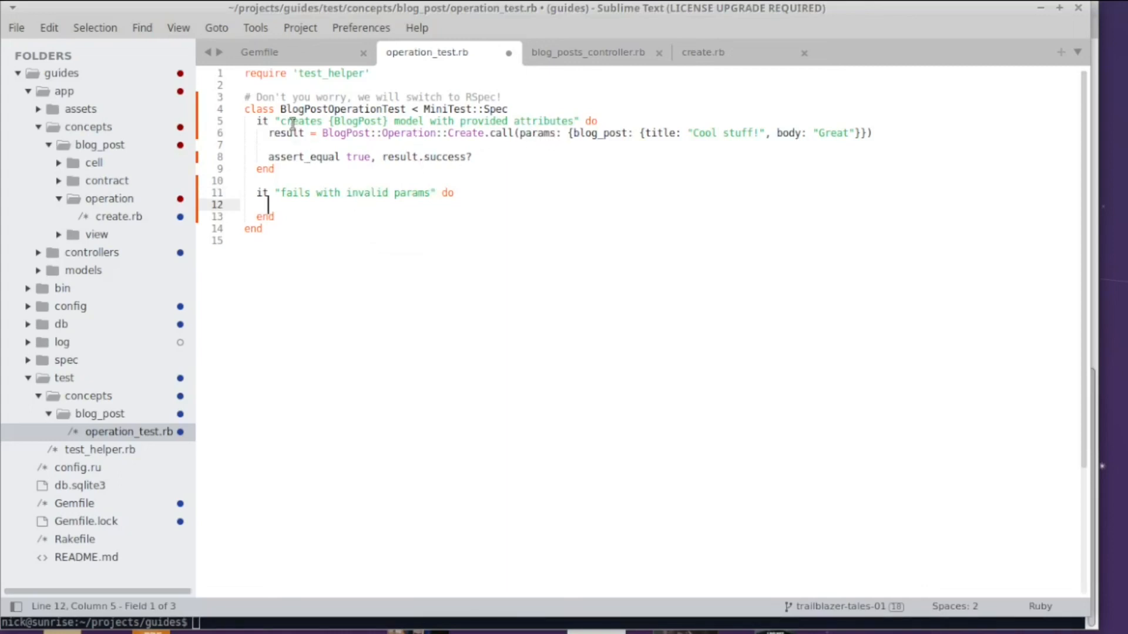
key(ctrl+c)
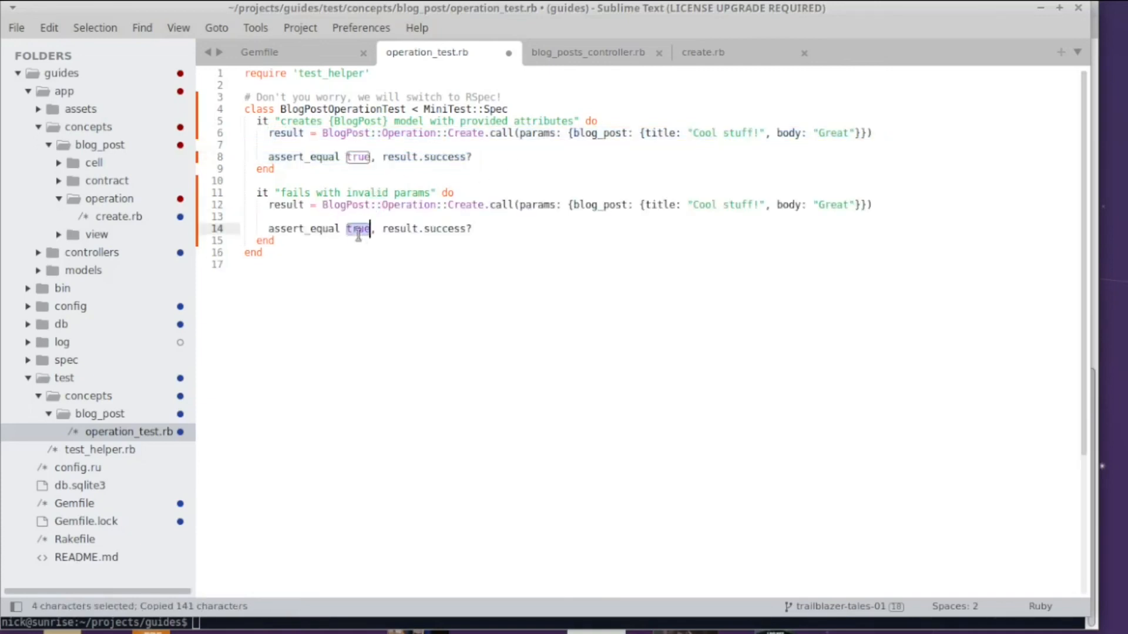
text(false)
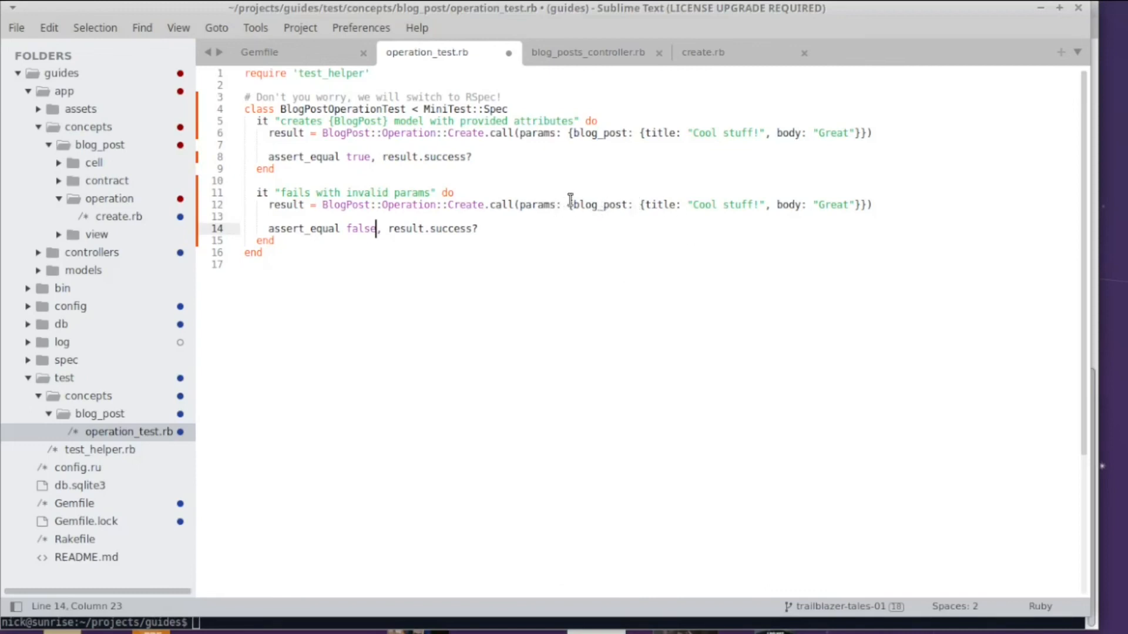
mouse_move(568, 205)
text(})
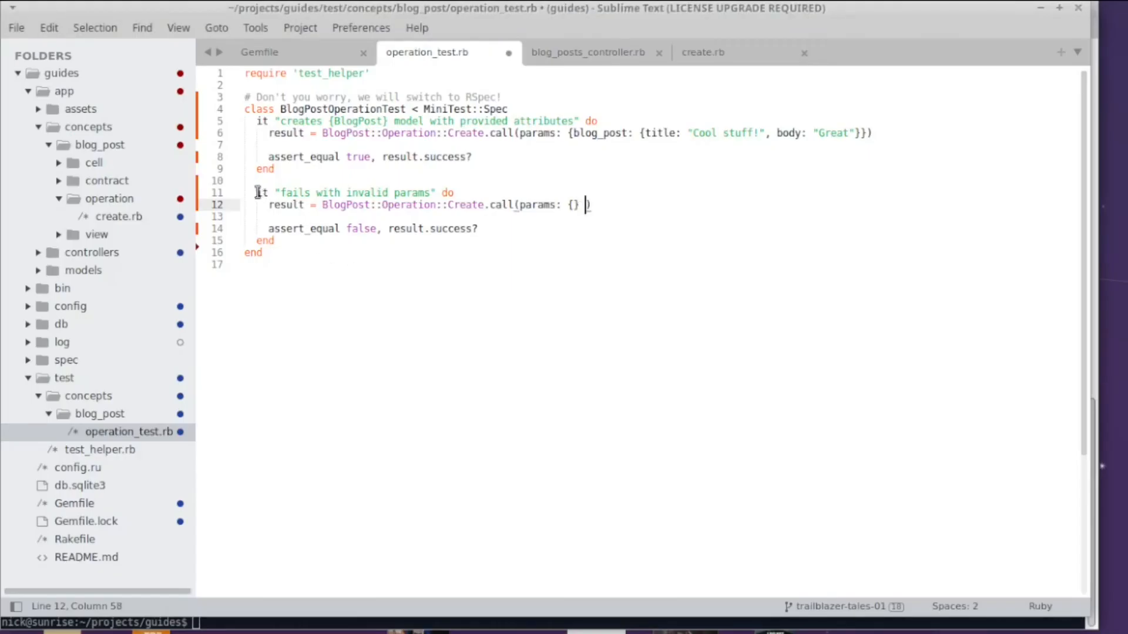
- Duplicate the invalid params test and rename the copy "fails with invalid title and body"
drag(256, 192, 273, 241)
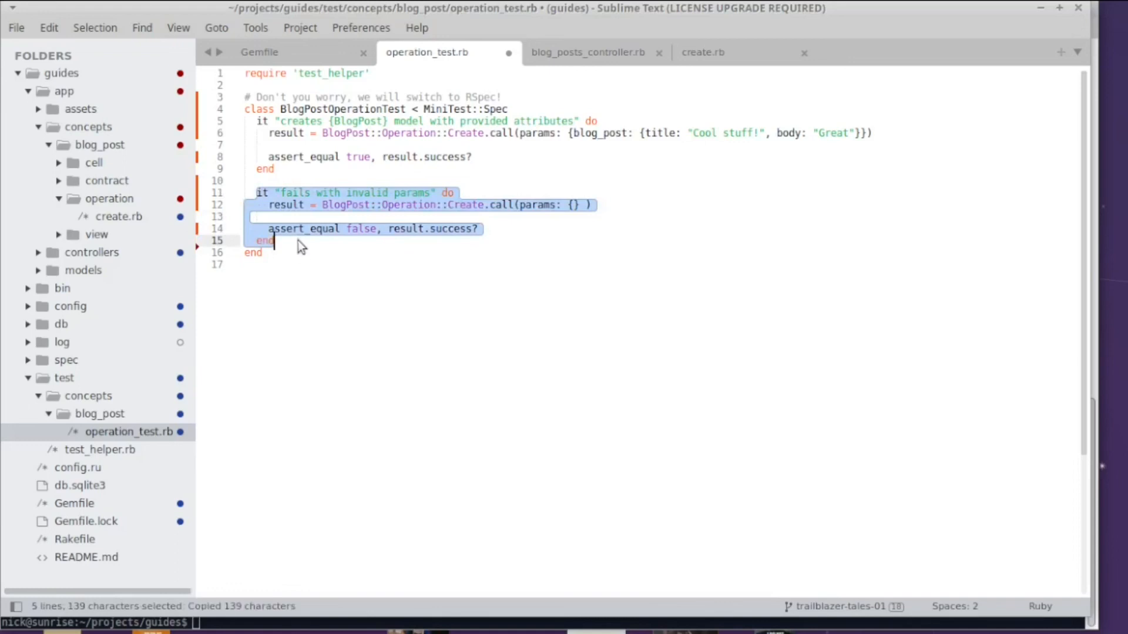
key(ctrl+v)
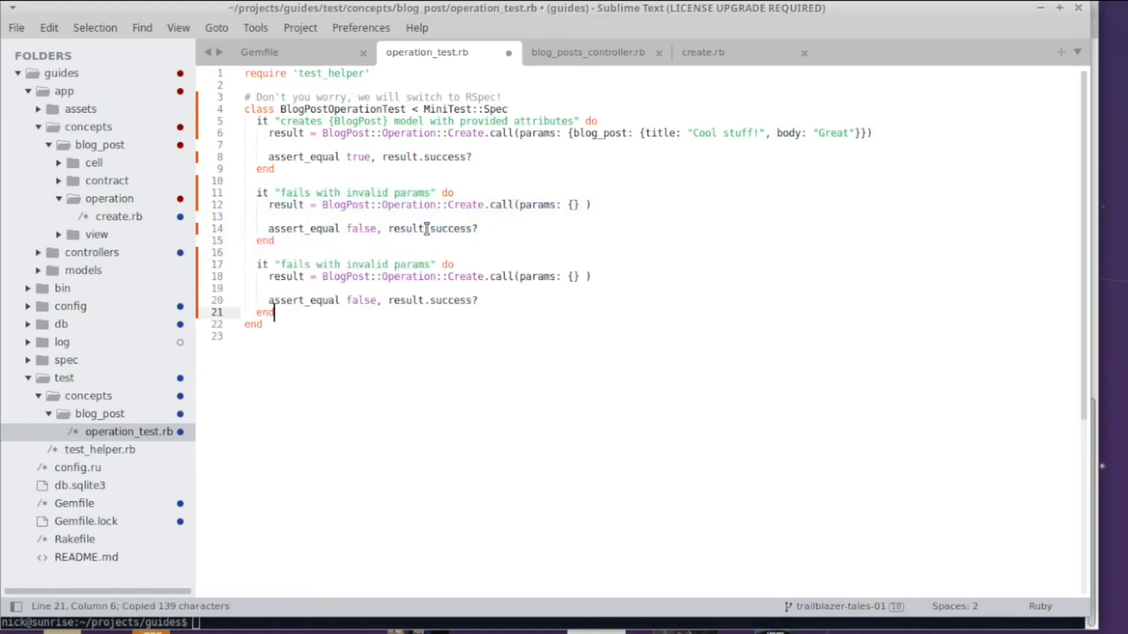
double_click(412, 264)
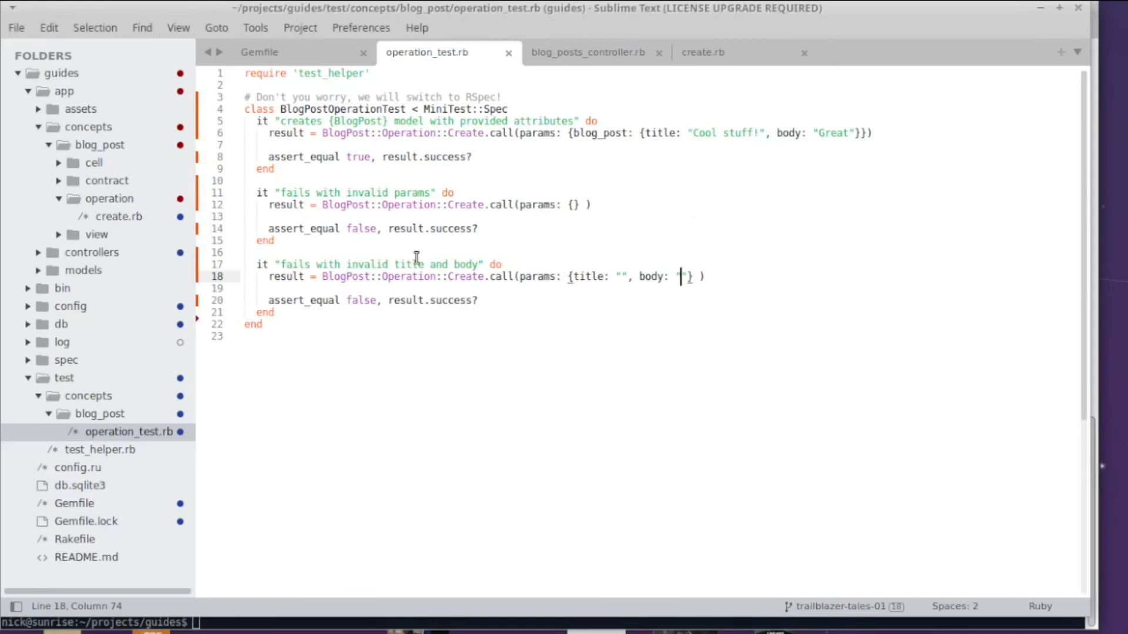
mouse_move(704, 216)
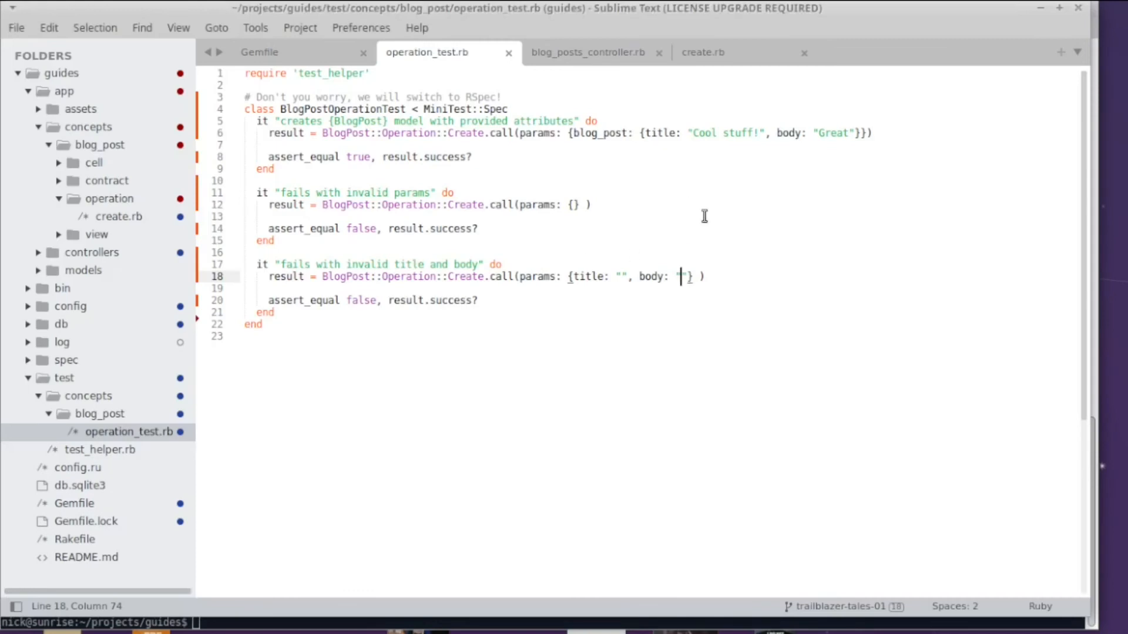